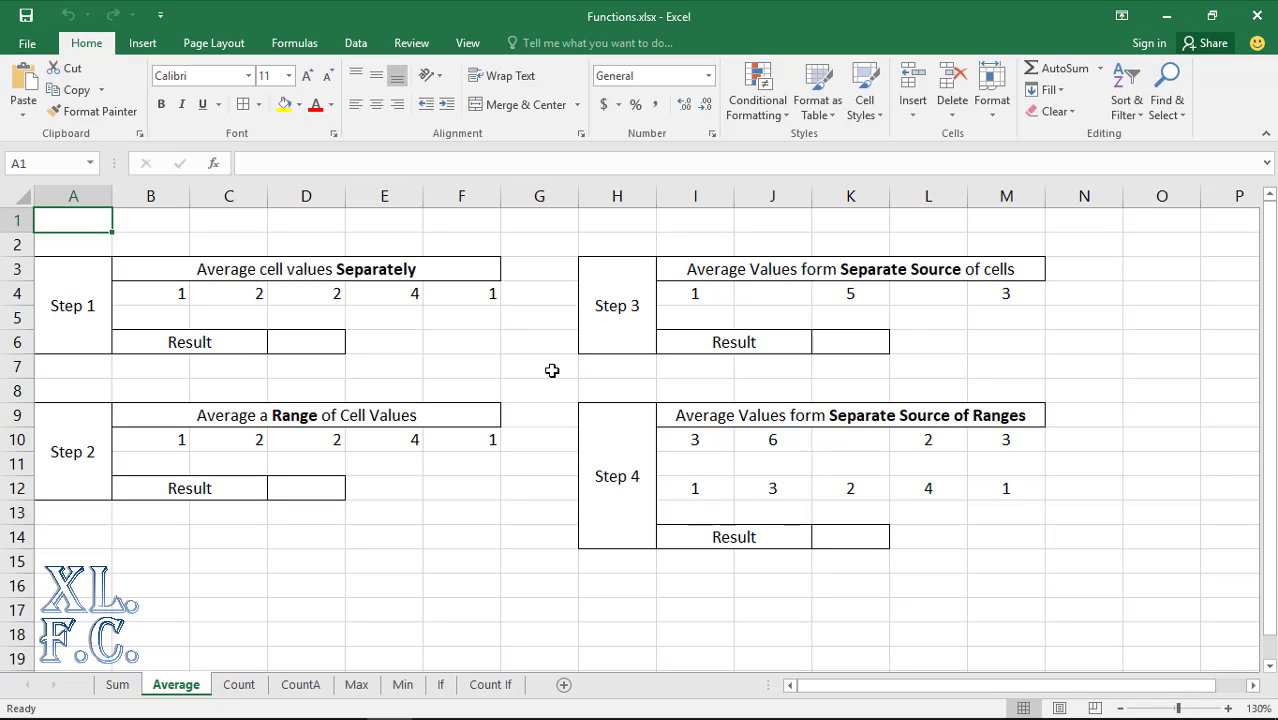
pyautogui.moveTo(495, 347)
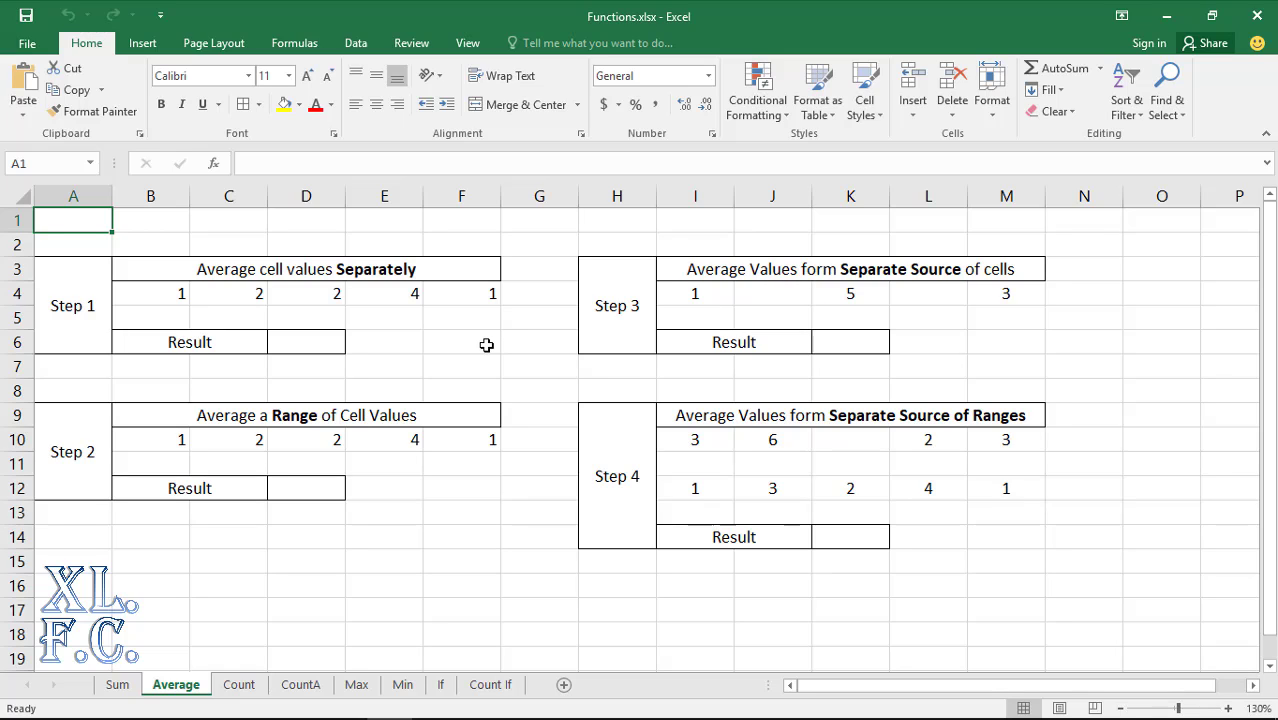
# Enter =AVERAGE(B4,C4,D4,E4,F4) in D6, averaging the five Step 1 cells individually
pyautogui.click(306, 341)
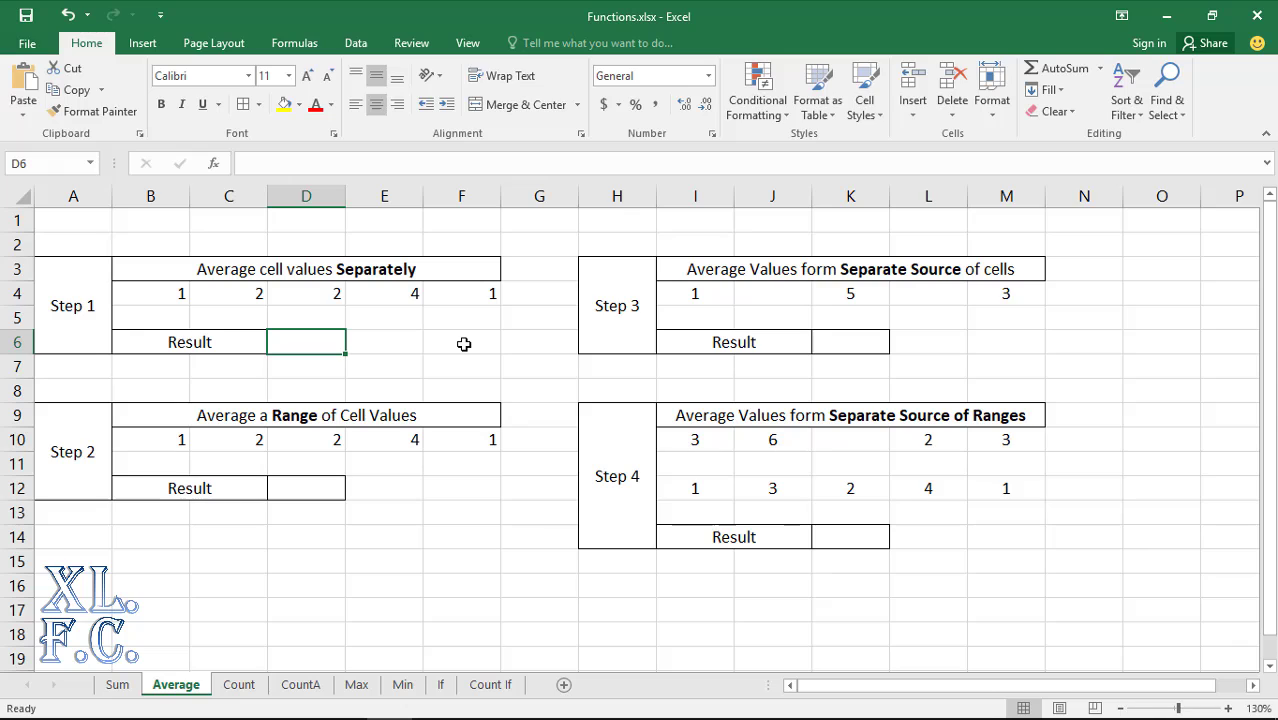
pyautogui.write('=')
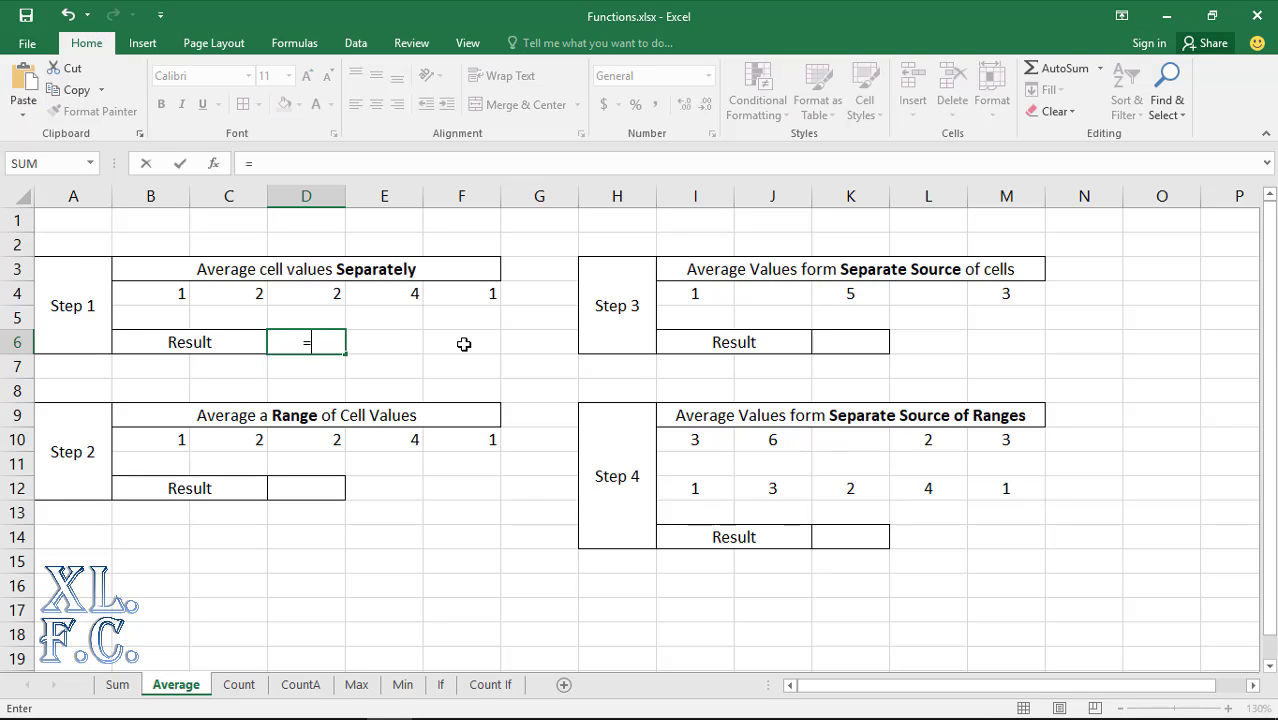
pyautogui.write('average(')
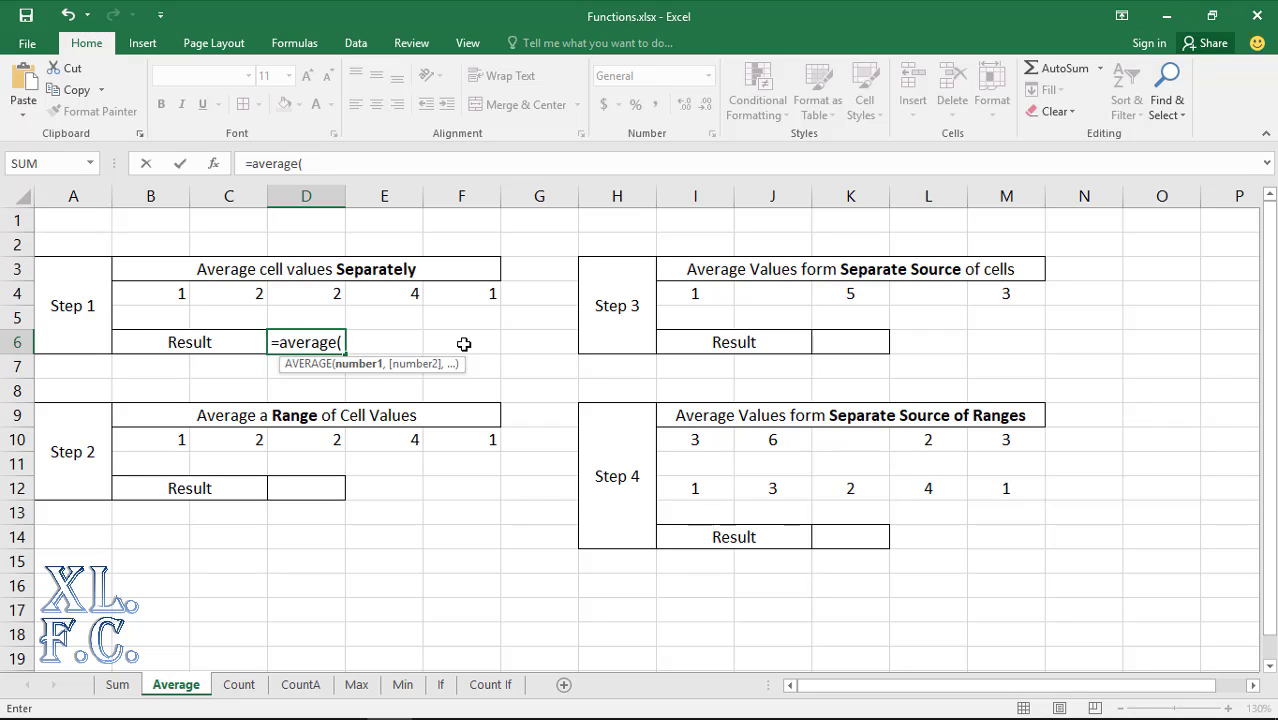
pyautogui.moveTo(175, 297)
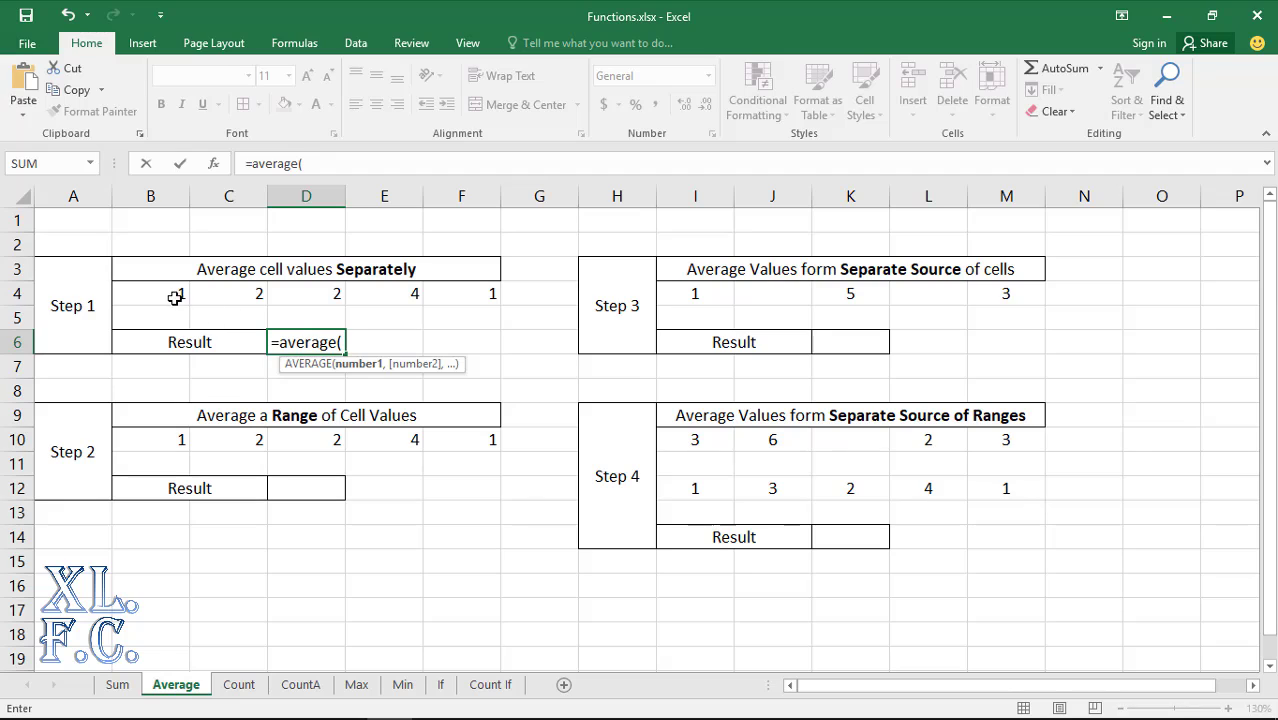
pyautogui.click(150, 293)
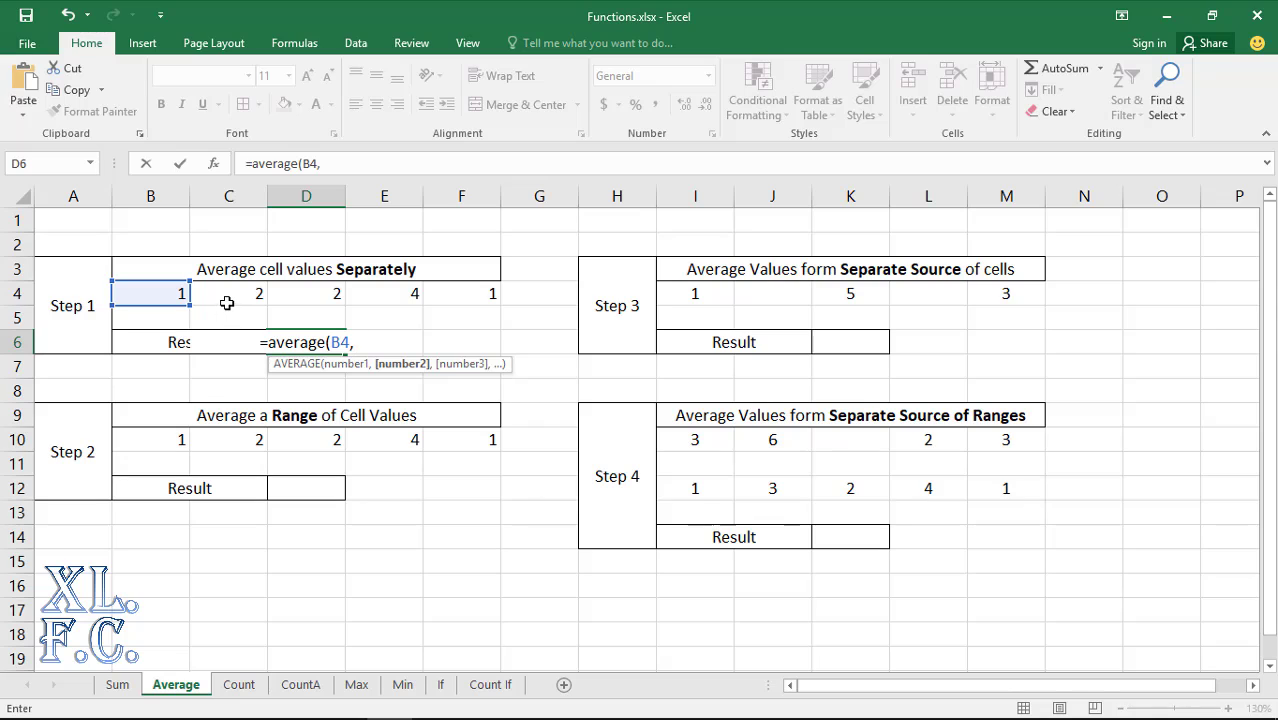
pyautogui.click(228, 293)
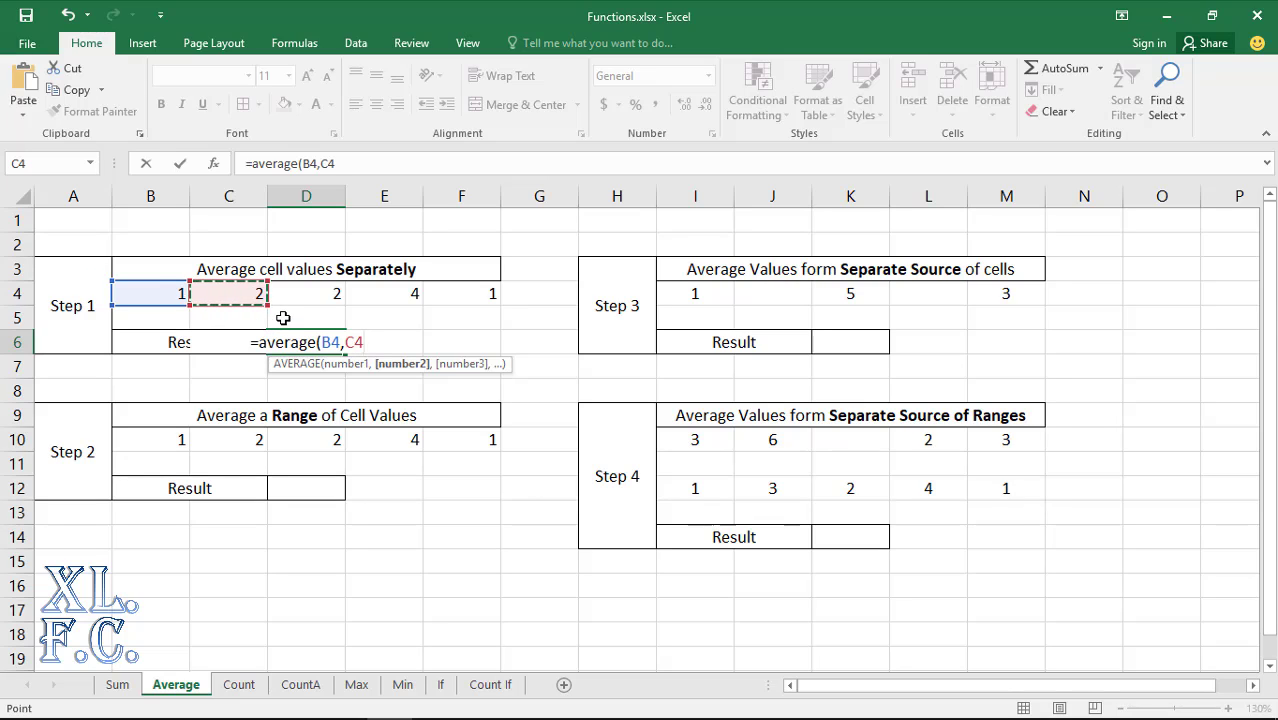
pyautogui.write(',')
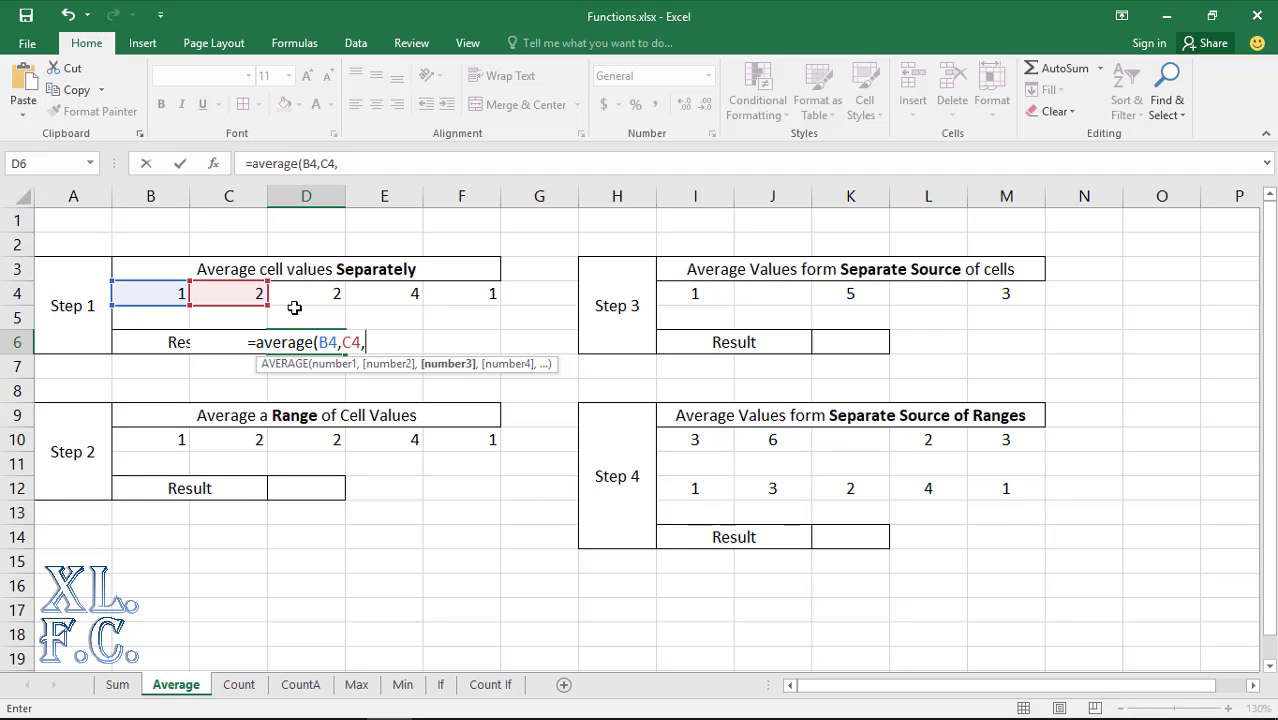
pyautogui.click(384, 293)
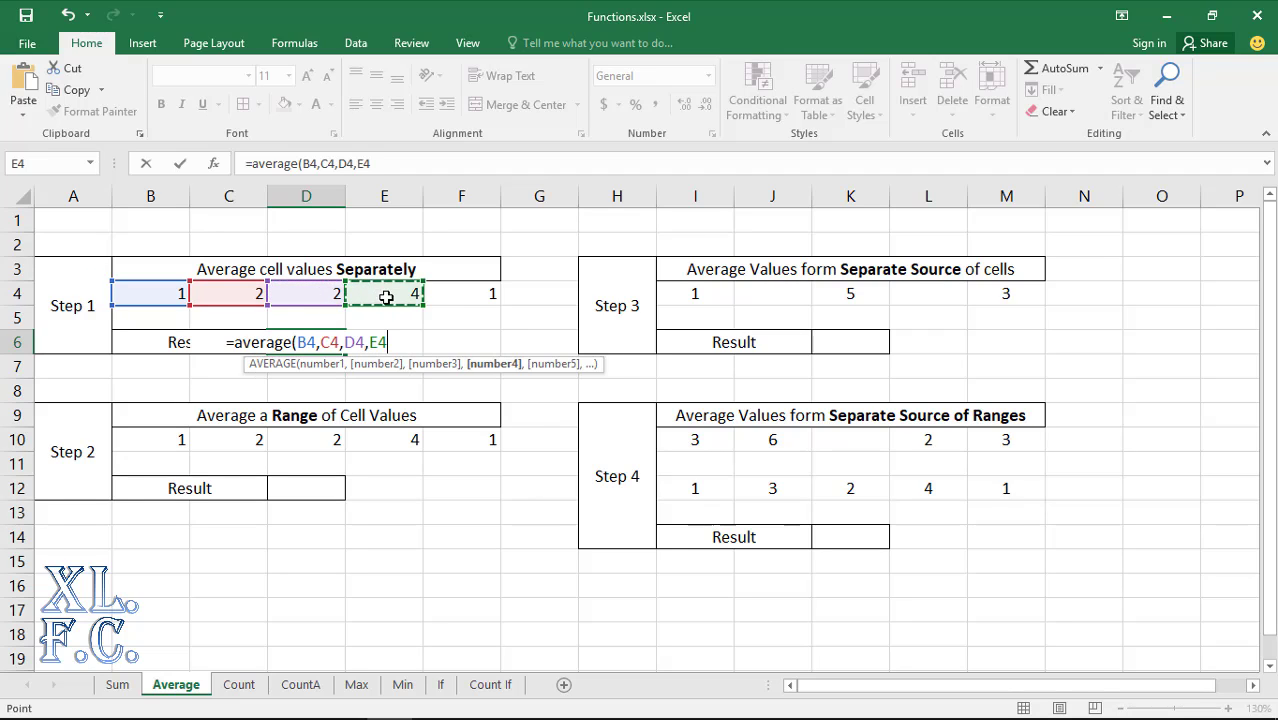
pyautogui.click(461, 293)
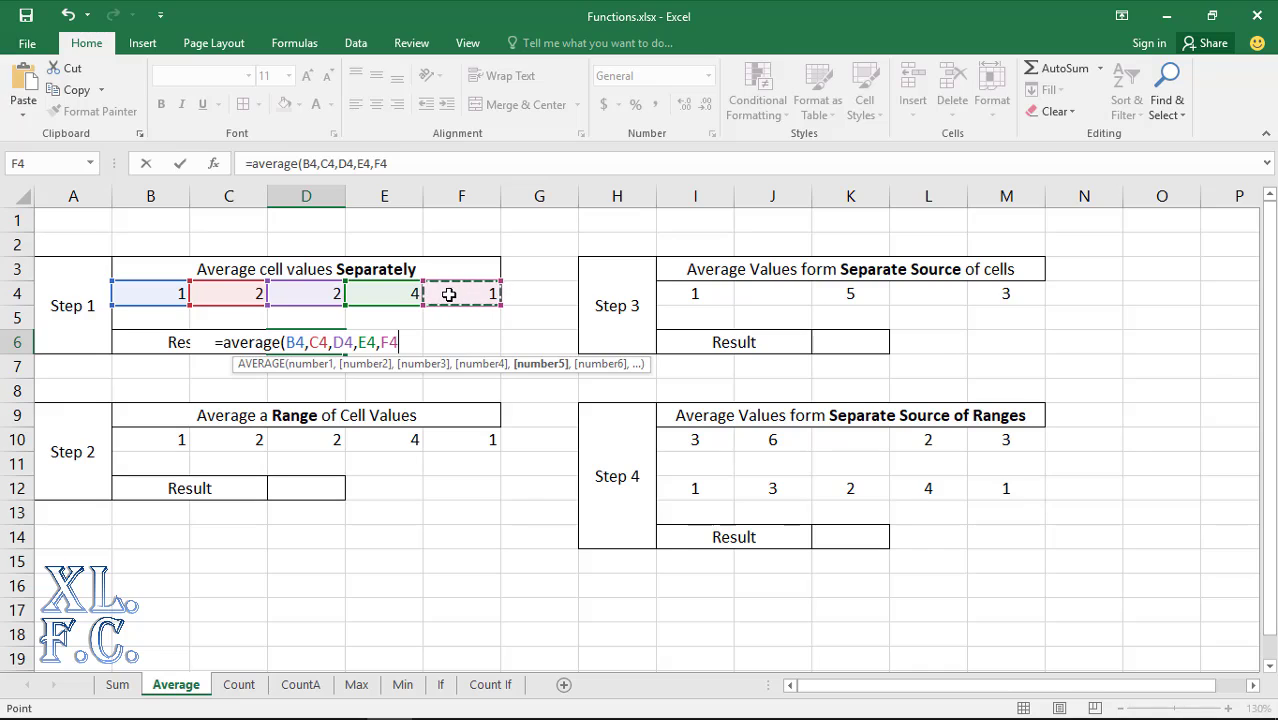
pyautogui.write(')')
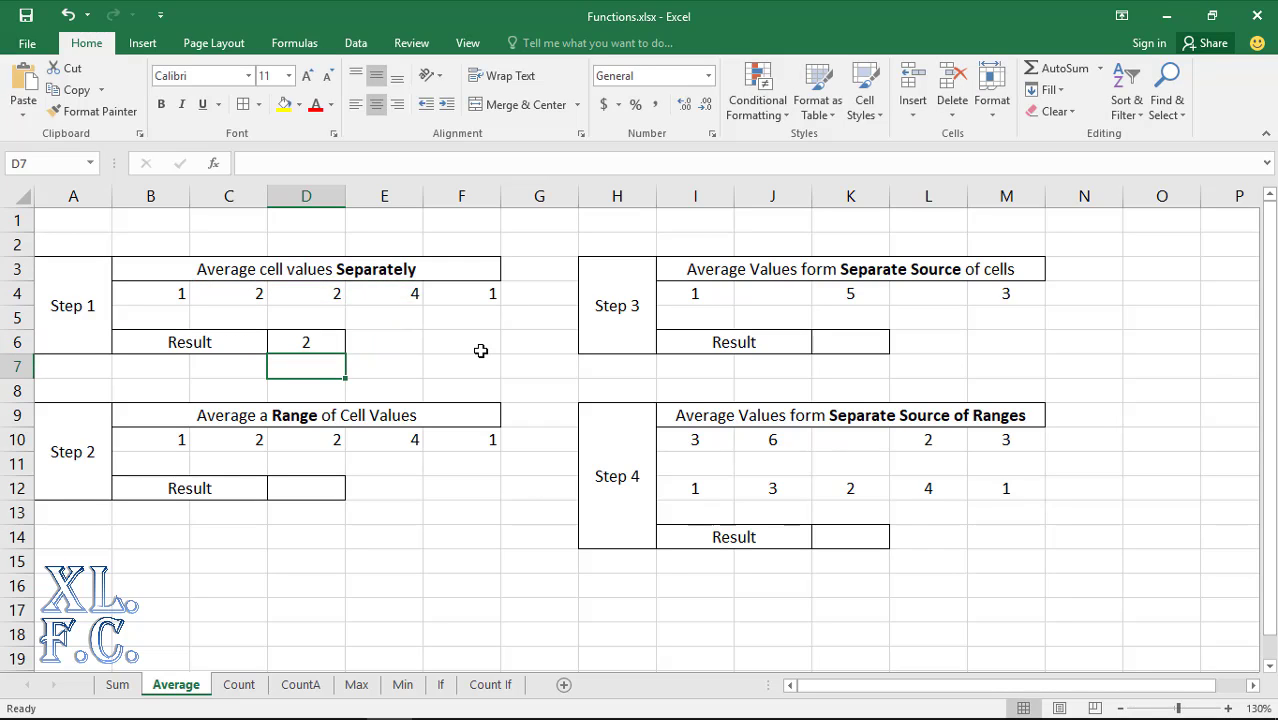
pyautogui.moveTo(471, 441)
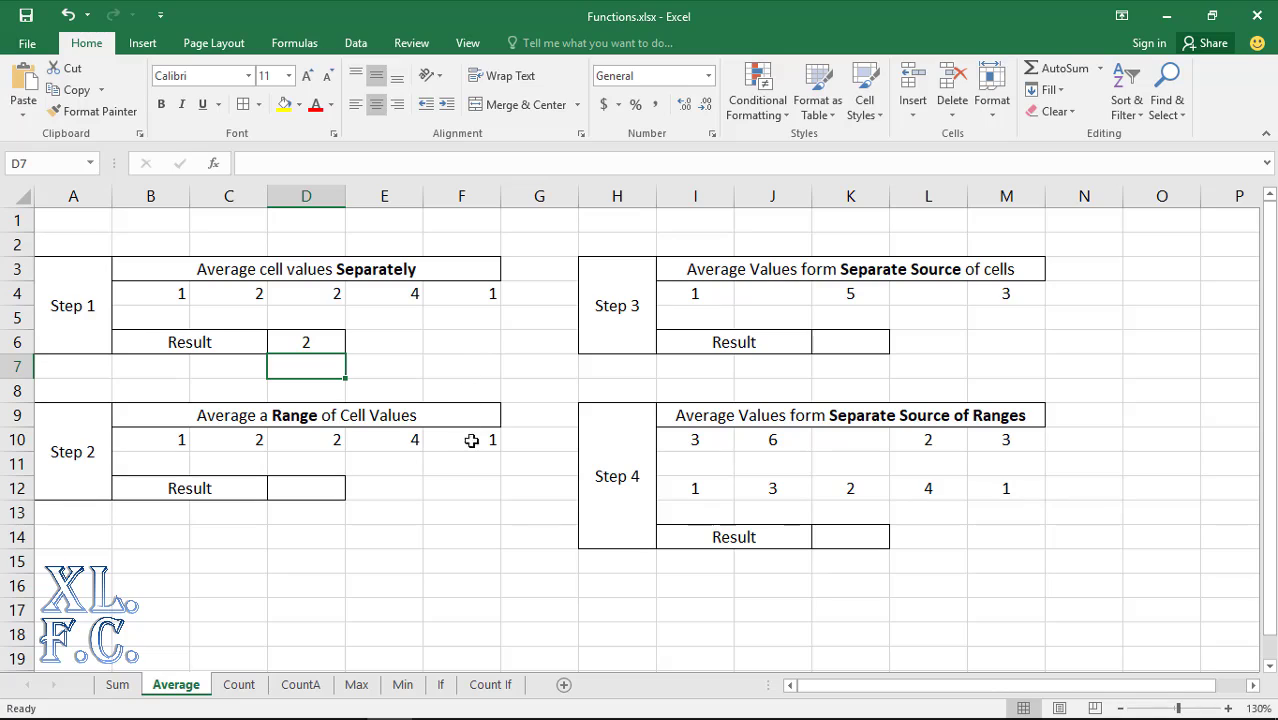
pyautogui.moveTo(479, 492)
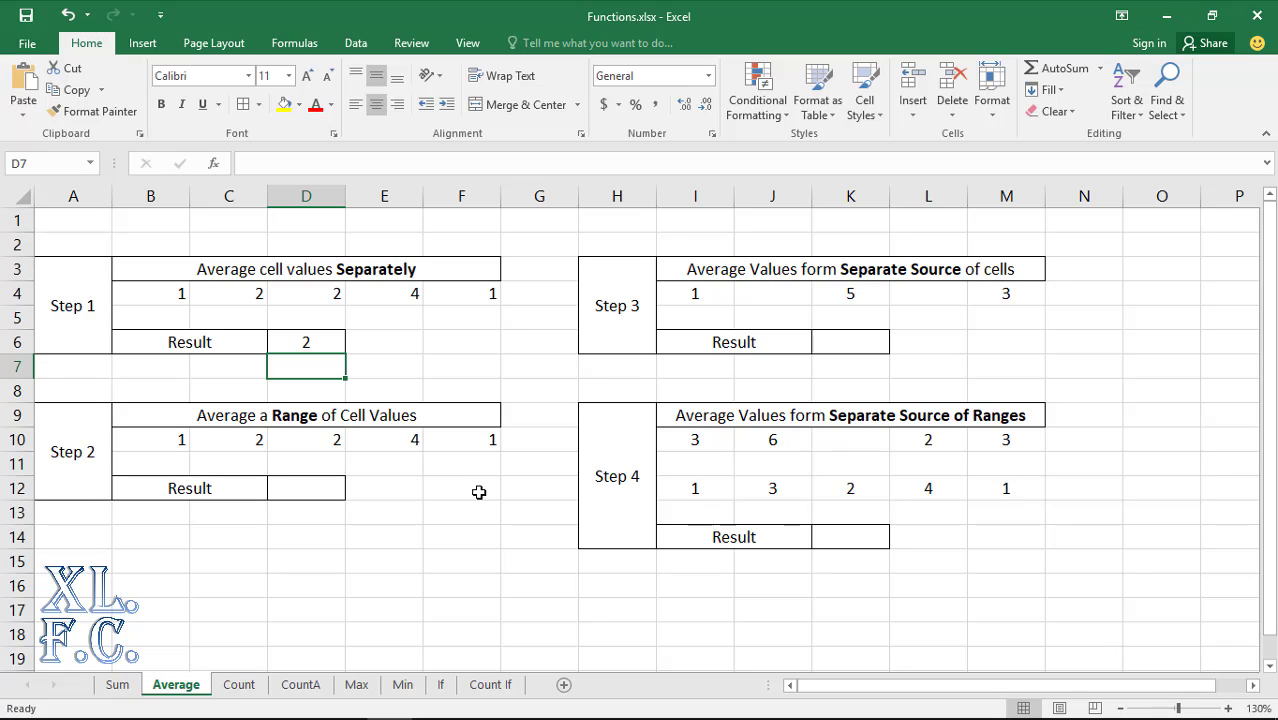
# Enter =AVERAGE(B10:F10) in D12 by dragging across the Step 2 values
pyautogui.click(306, 488)
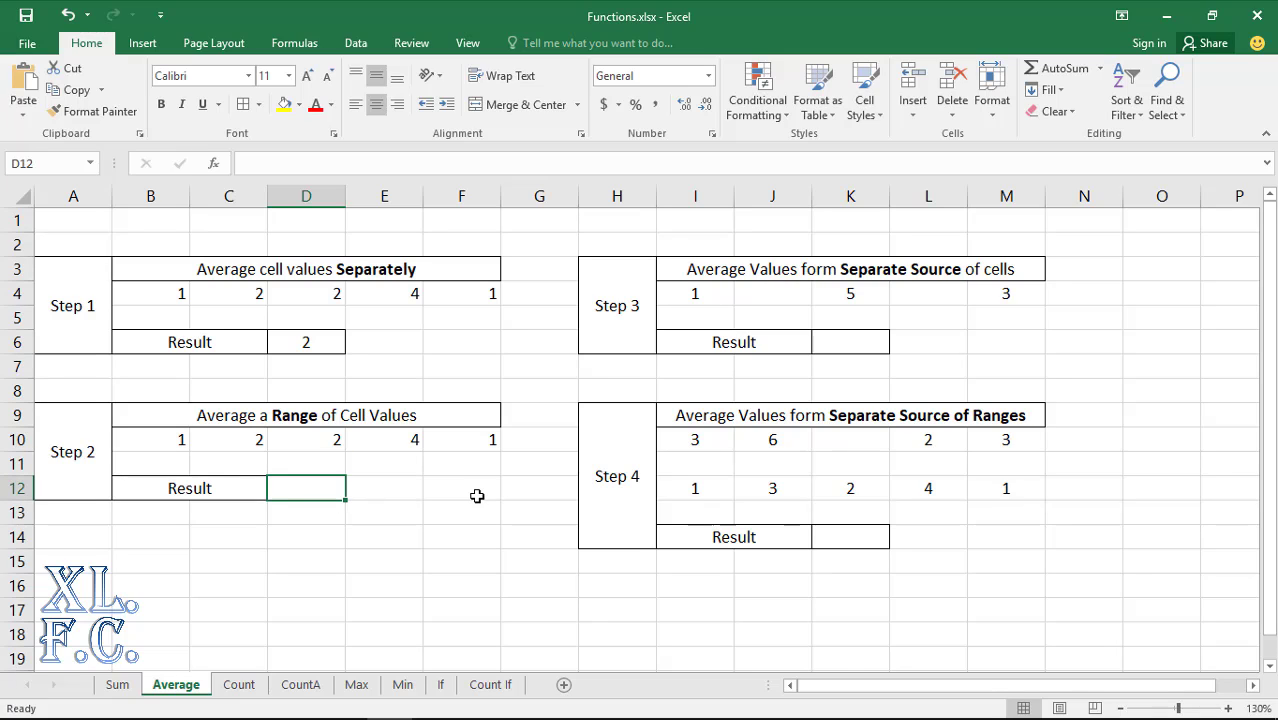
pyautogui.write('=average(')
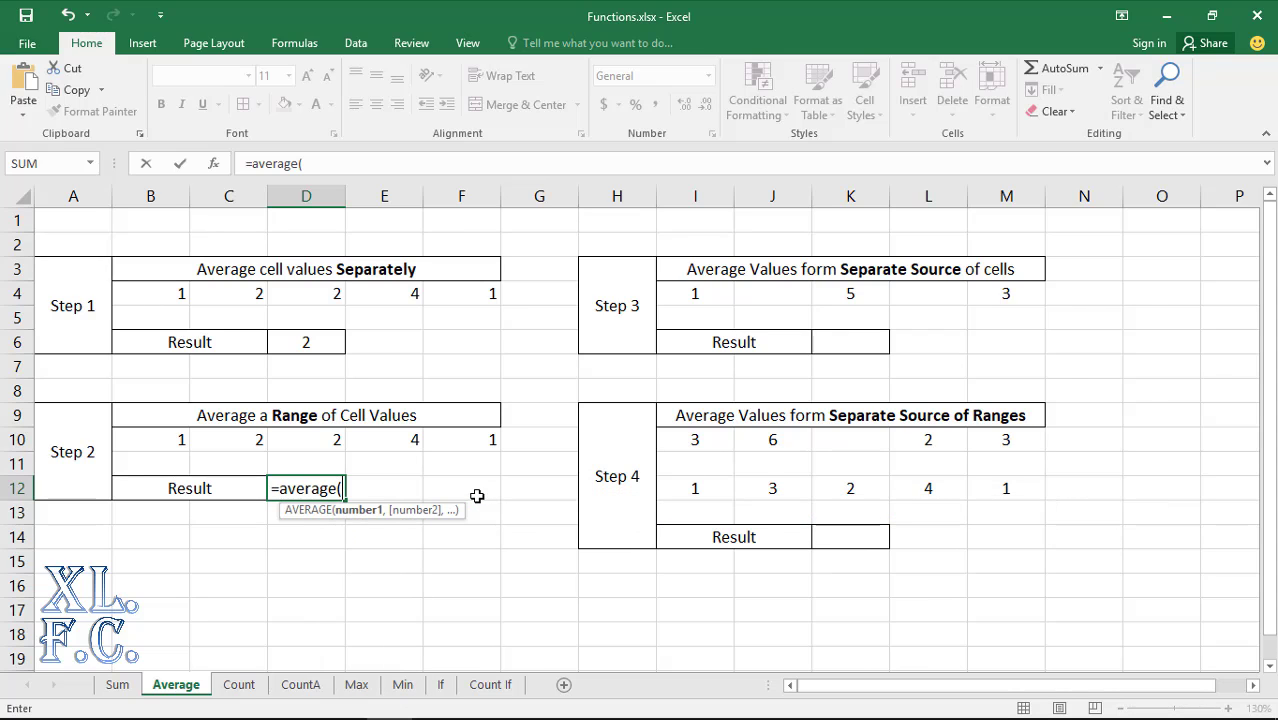
pyautogui.click(150, 440)
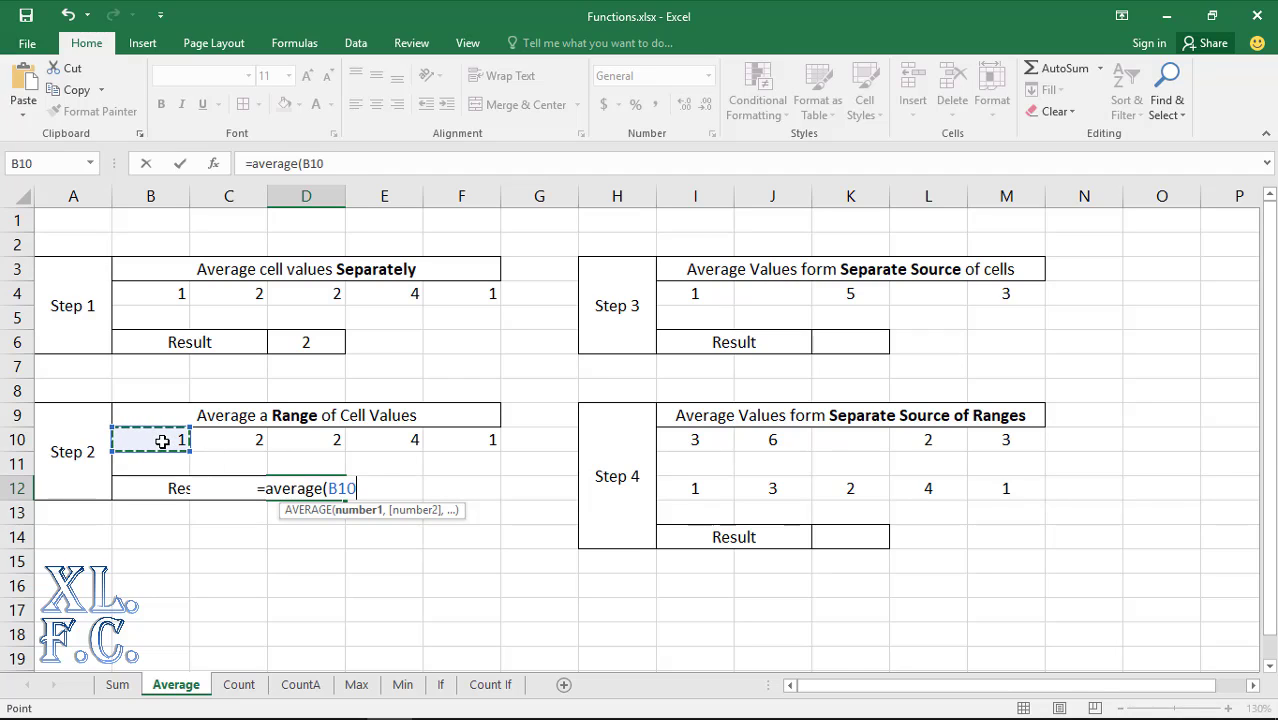
pyautogui.moveTo(181, 440); pyautogui.dragTo(414, 440)
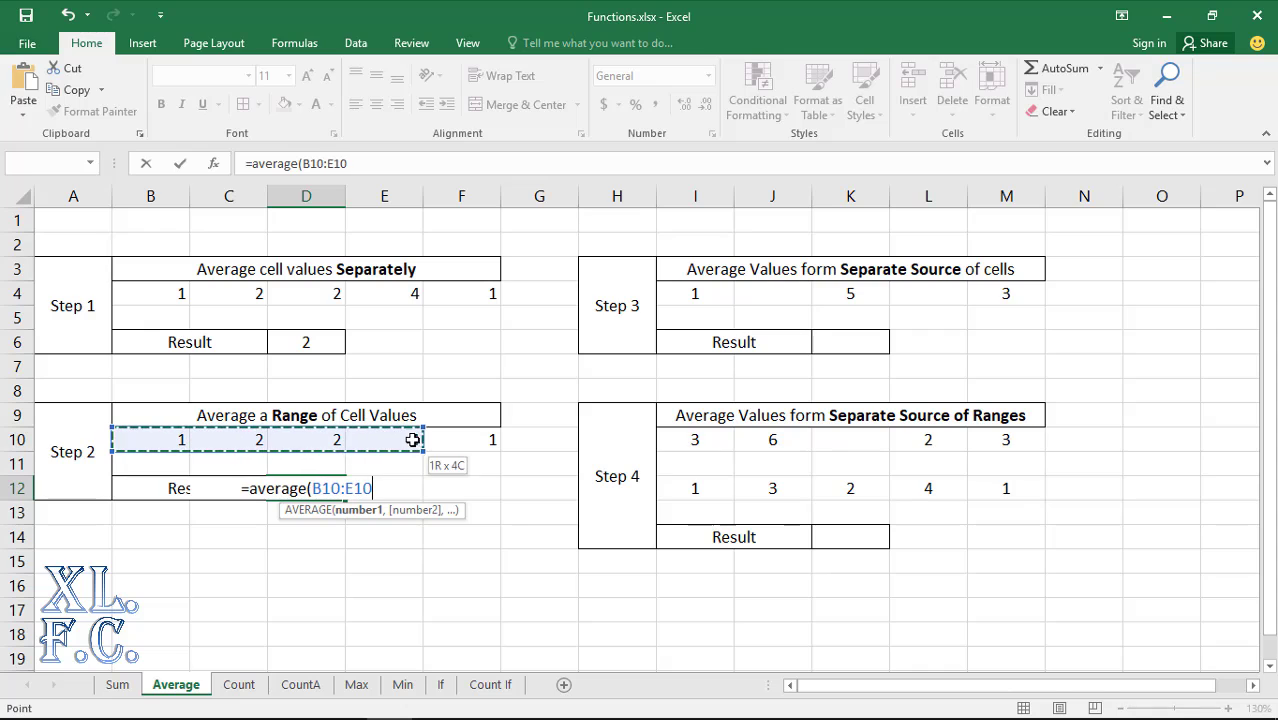
pyautogui.moveTo(413, 440); pyautogui.dragTo(492, 440)
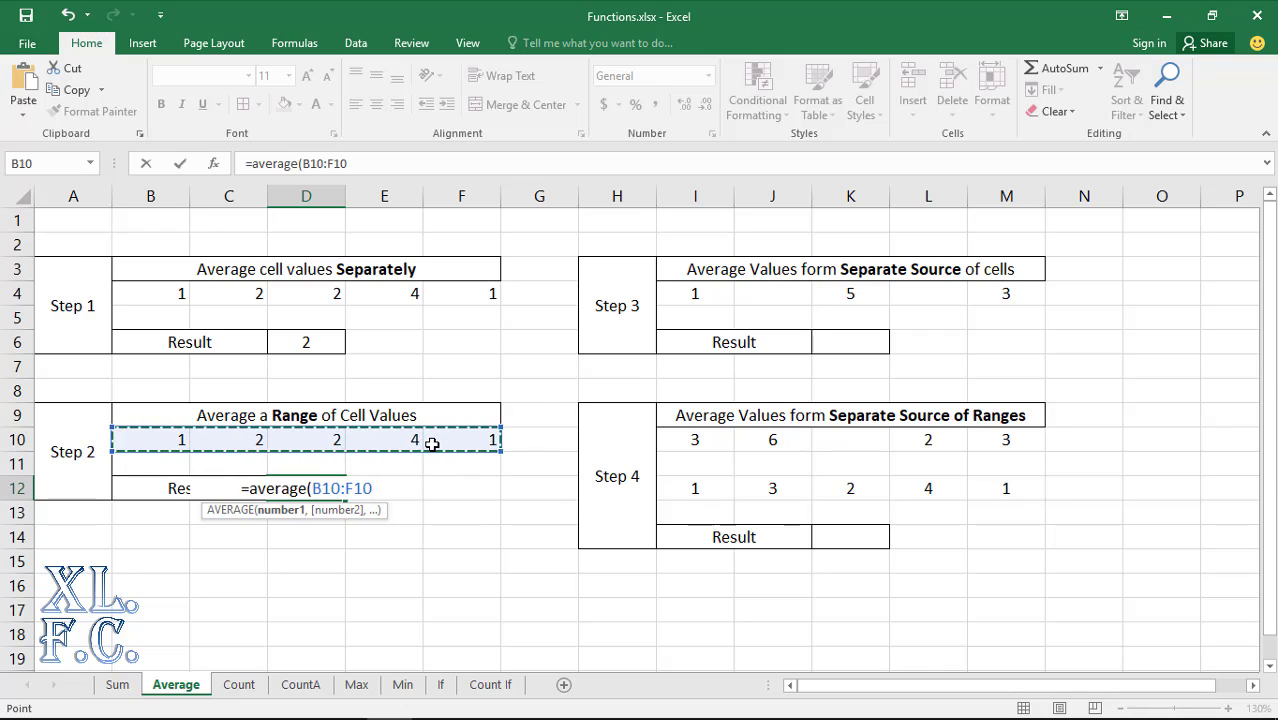
pyautogui.write(')')
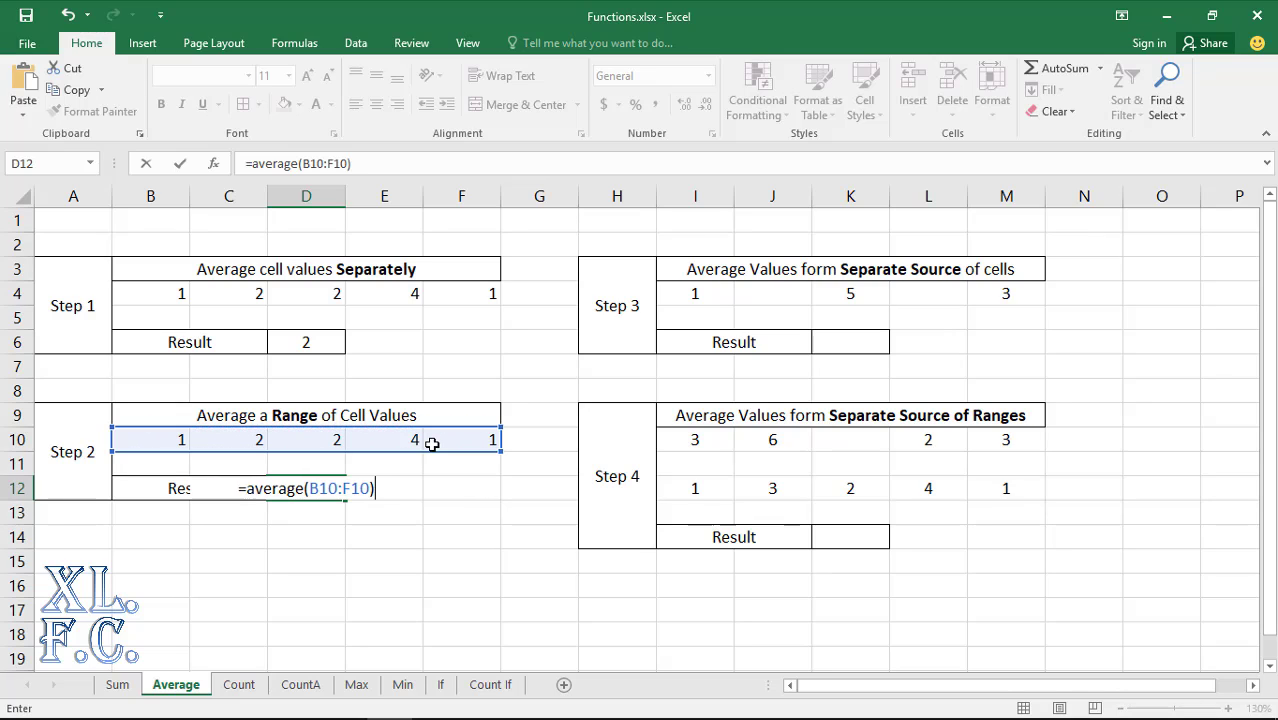
pyautogui.press('Return')
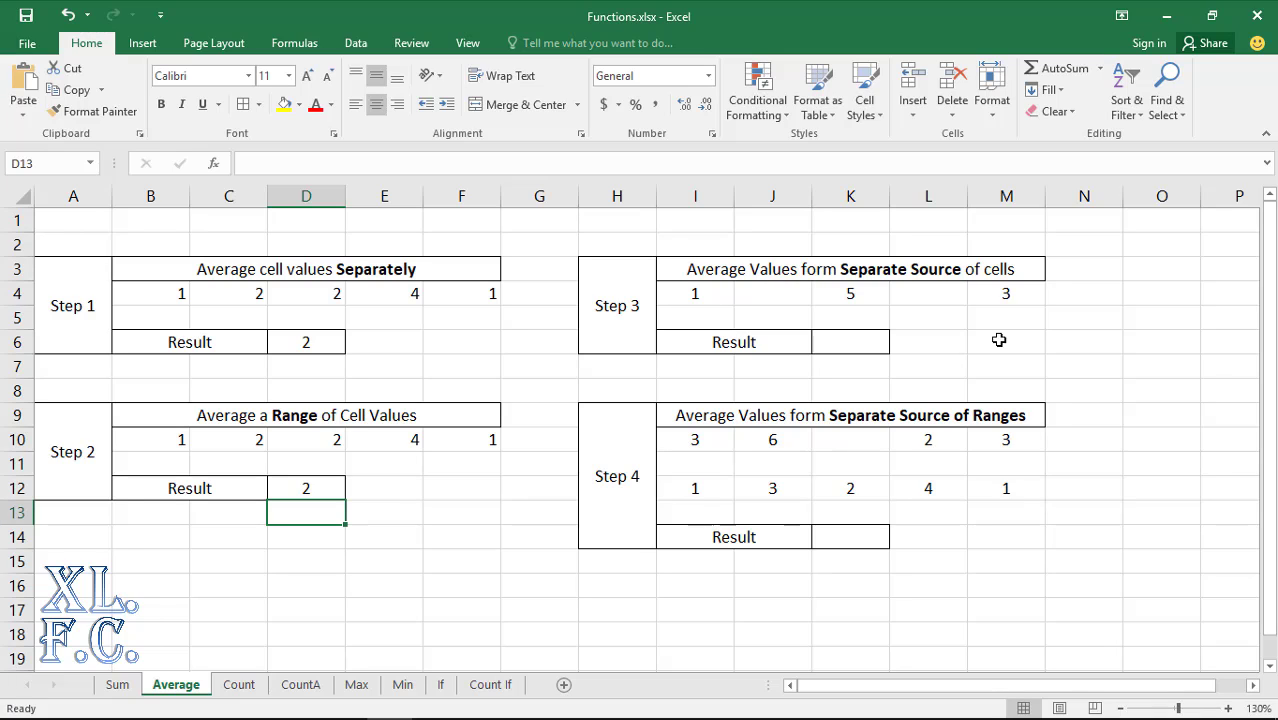
pyautogui.moveTo(893, 345)
pyautogui.write('=')
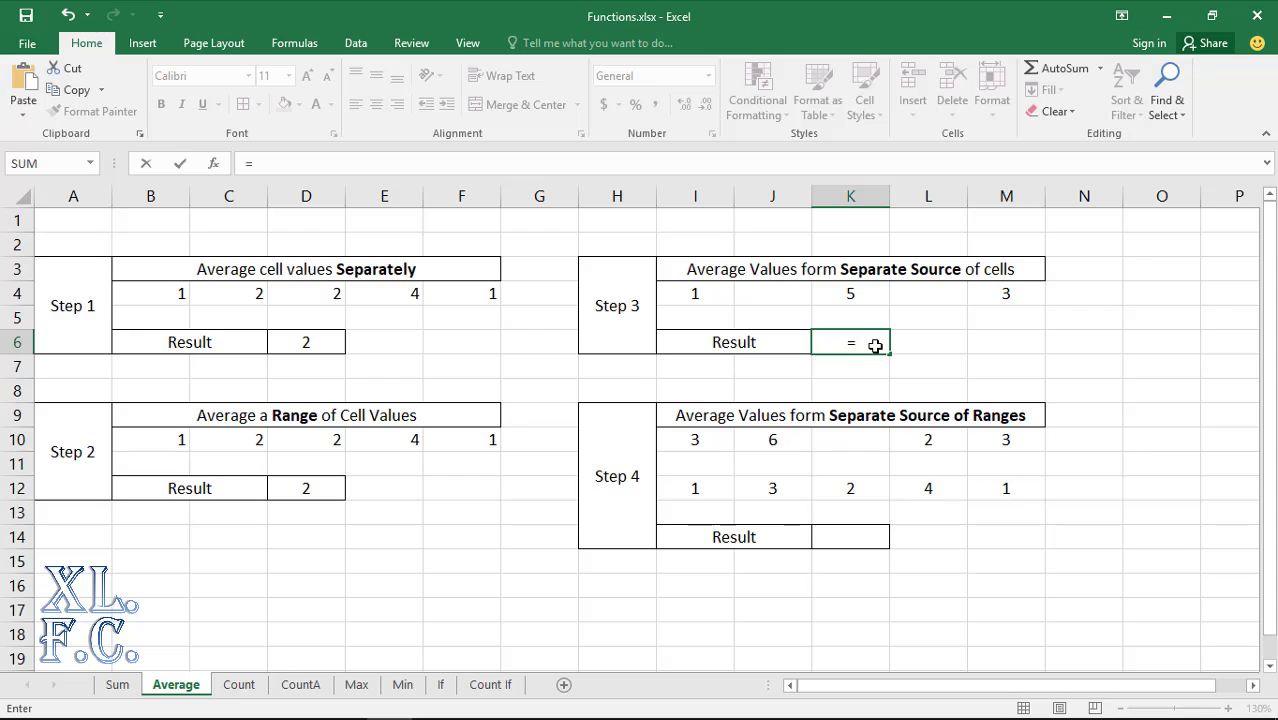
# Build =AVERAGE(I4,K4,M4) in K6 from the three separate Step 3 cells
pyautogui.write('average(')
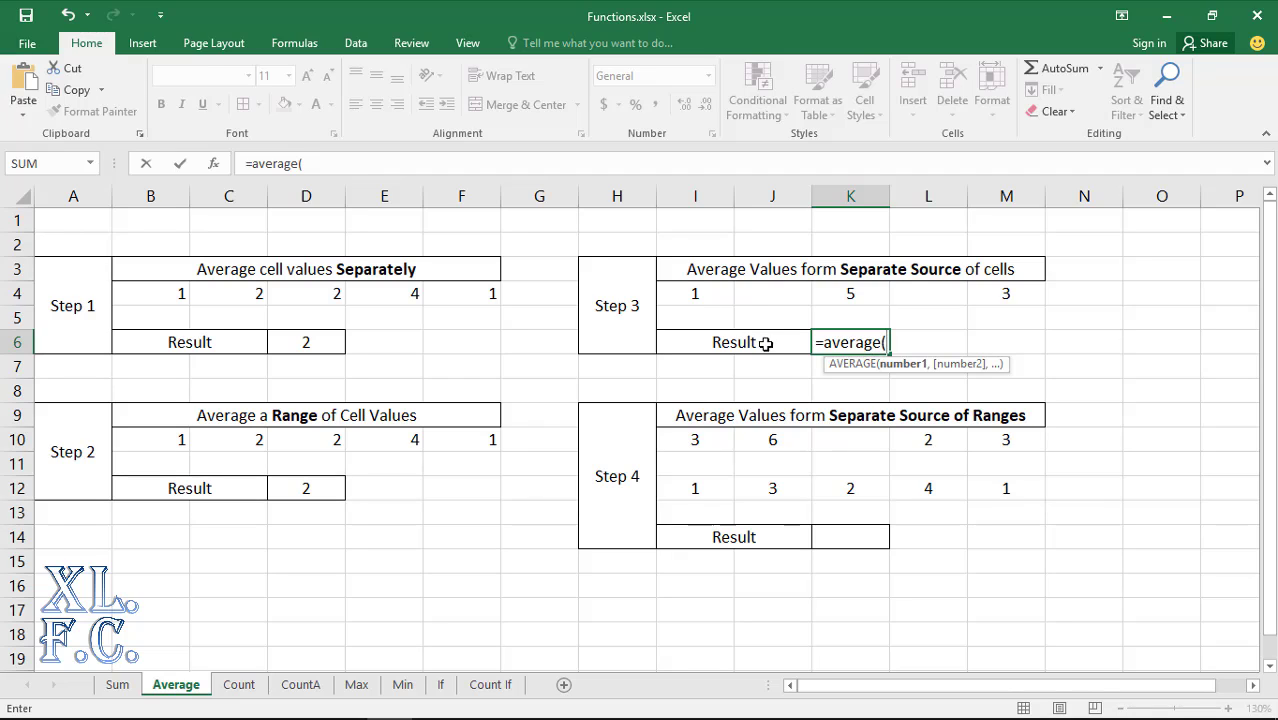
pyautogui.click(694, 293)
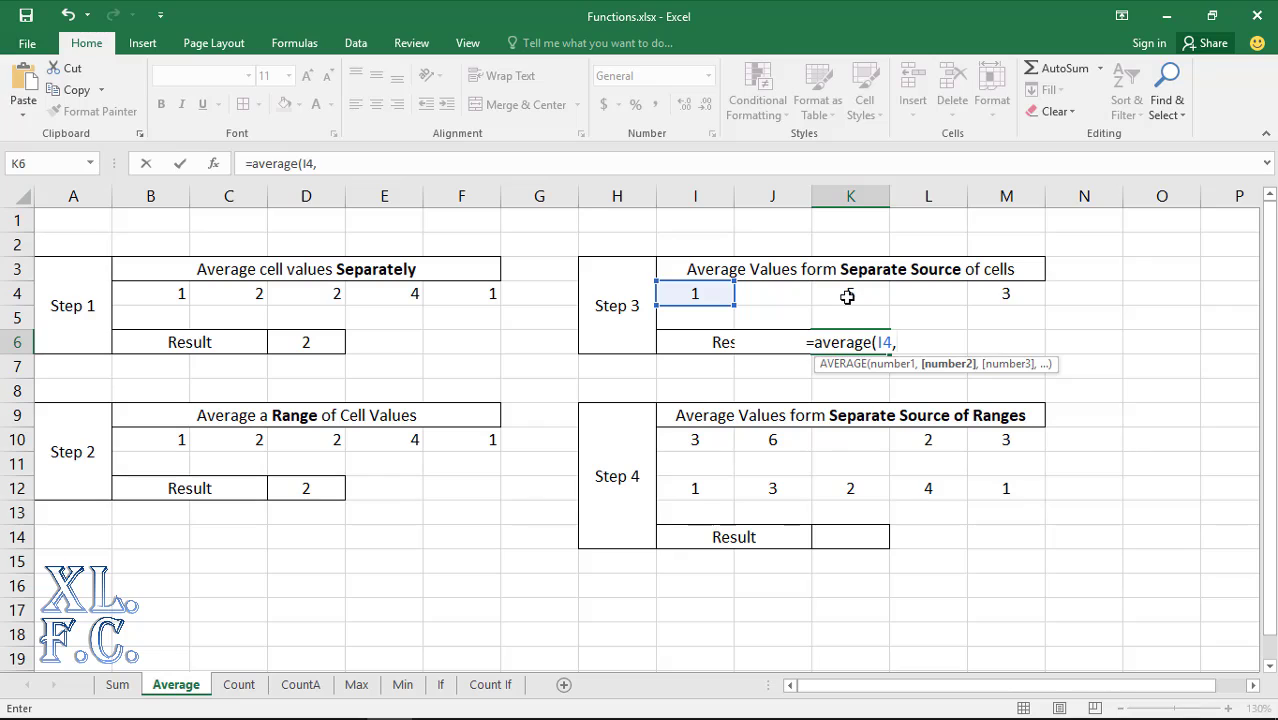
pyautogui.click(850, 293)
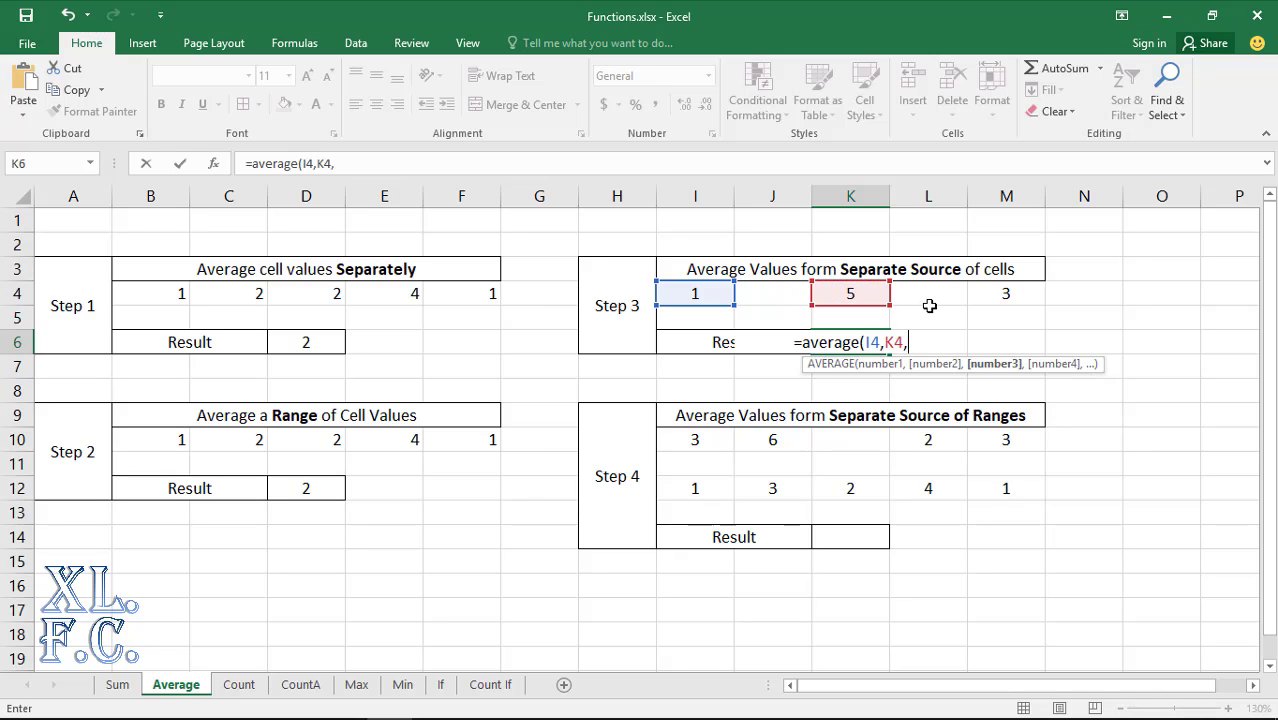
pyautogui.moveTo(1029, 296)
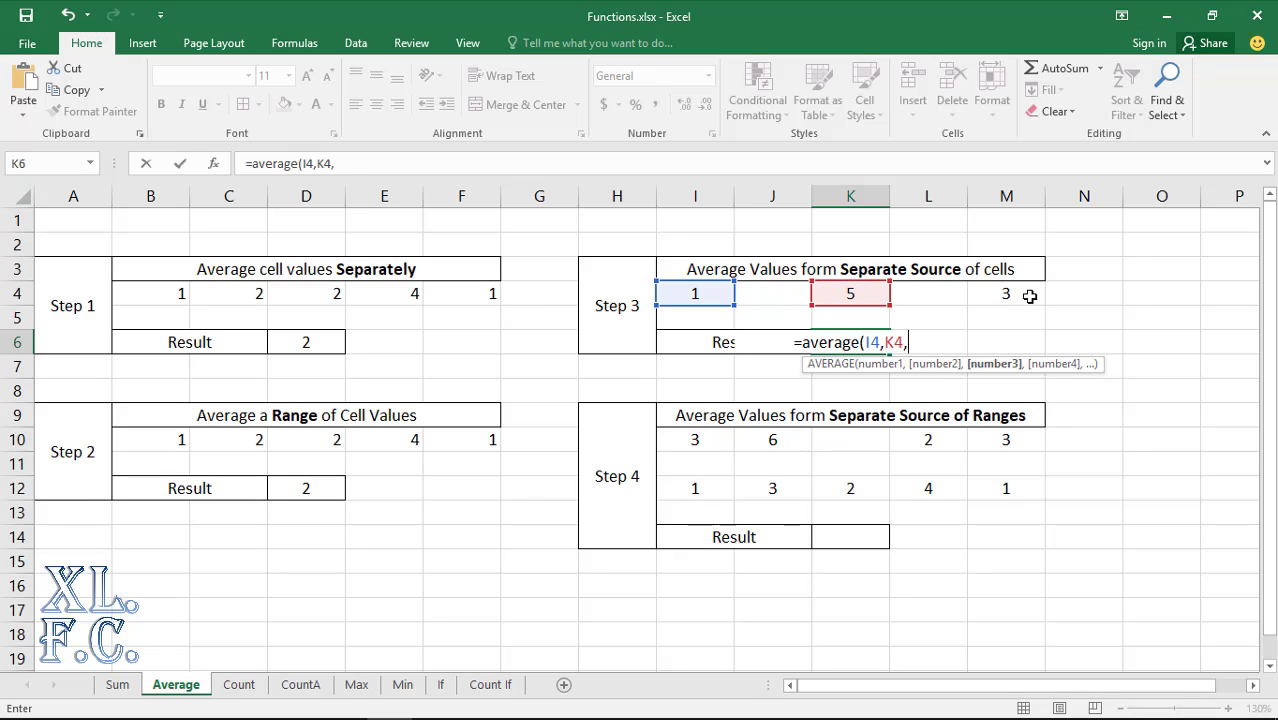
pyautogui.click(1005, 293)
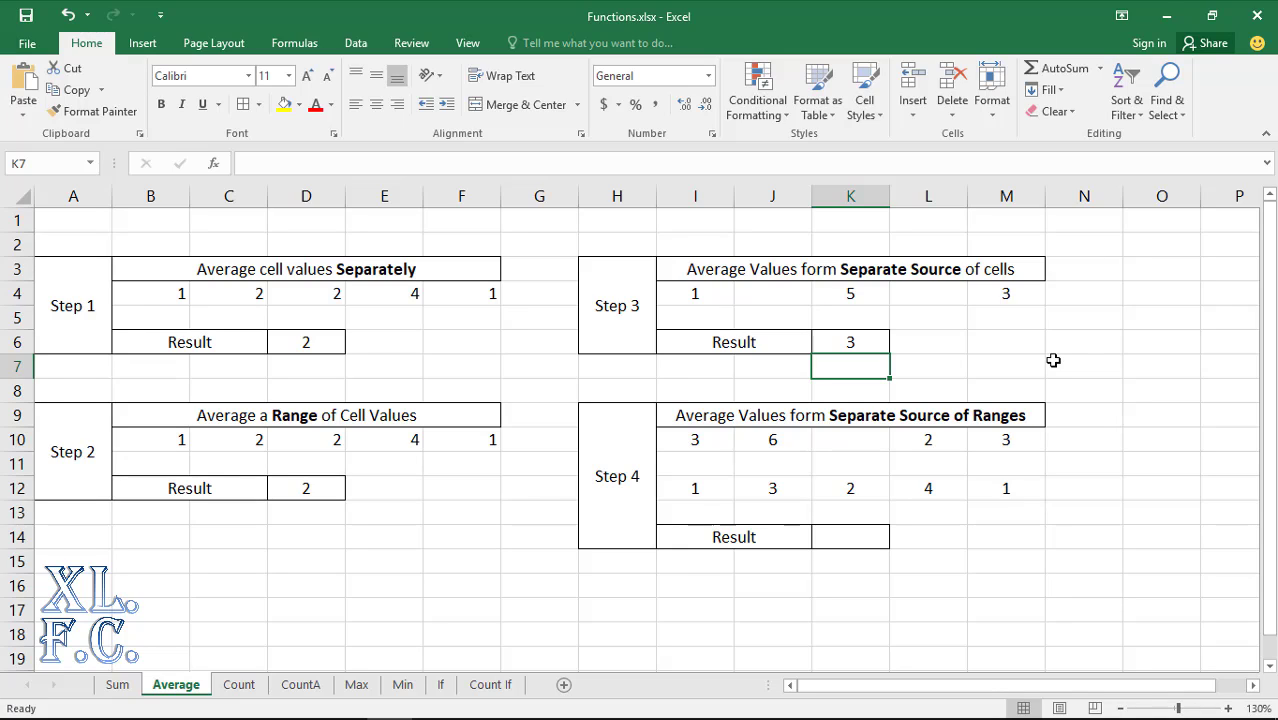
pyautogui.moveTo(1000, 535)
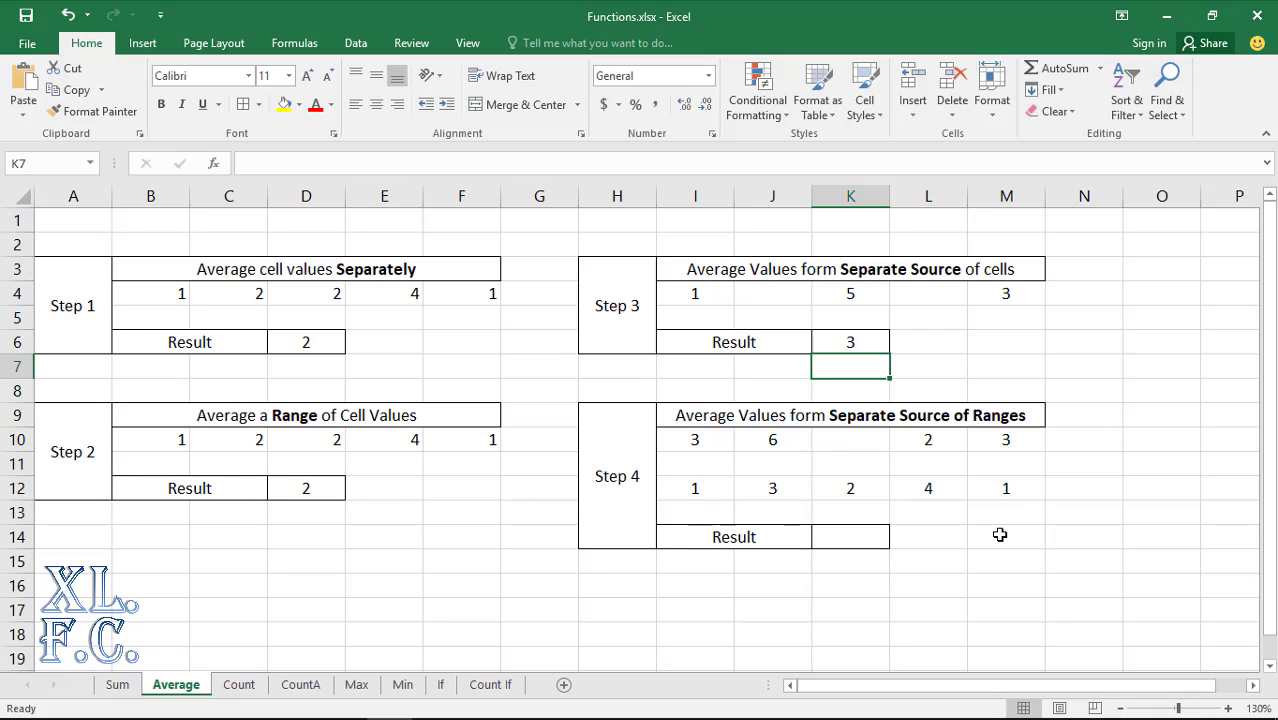
# Start =AVERAGE in K14 with the ranges I10:J10 and L10:M10
pyautogui.click(850, 537)
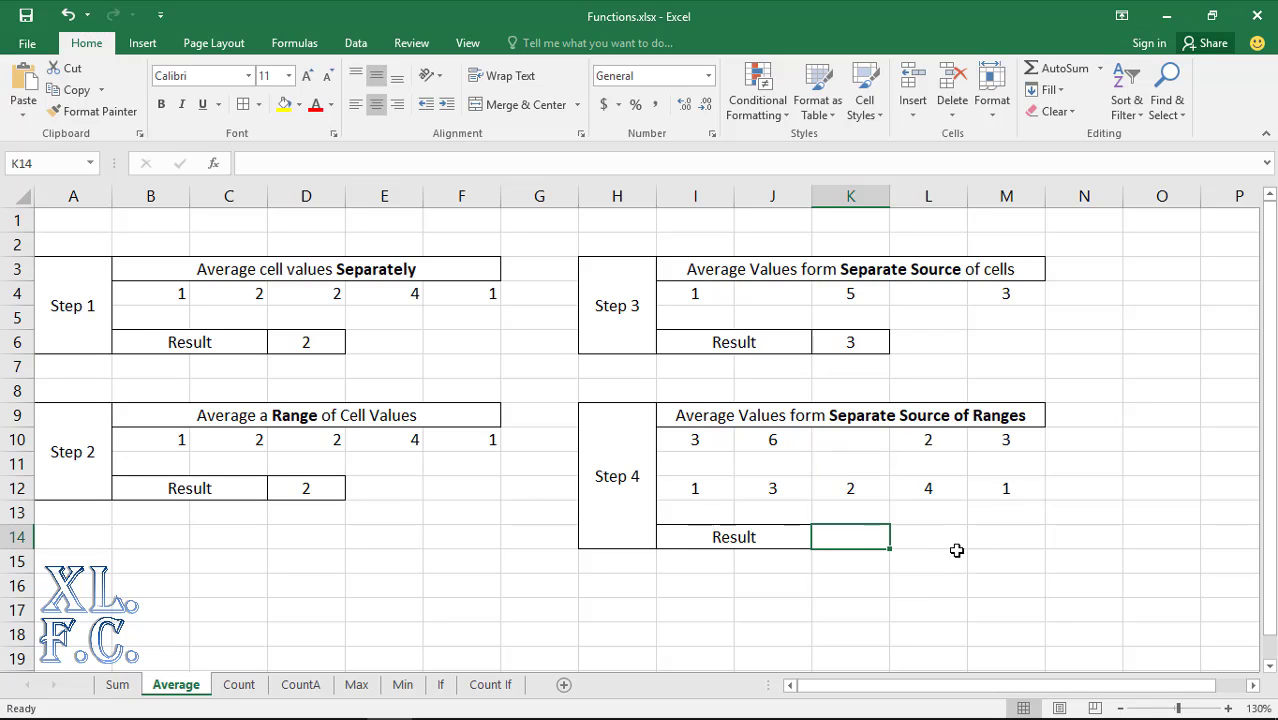
pyautogui.write('=')
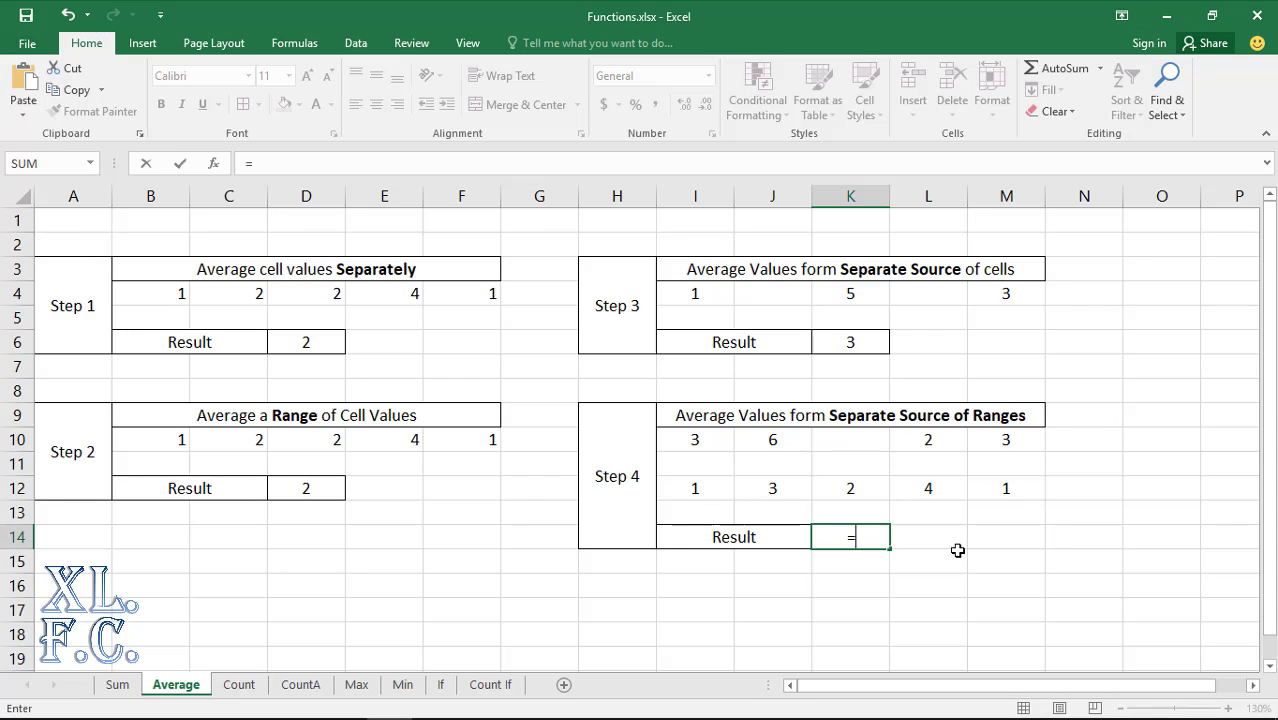
pyautogui.write('average(')
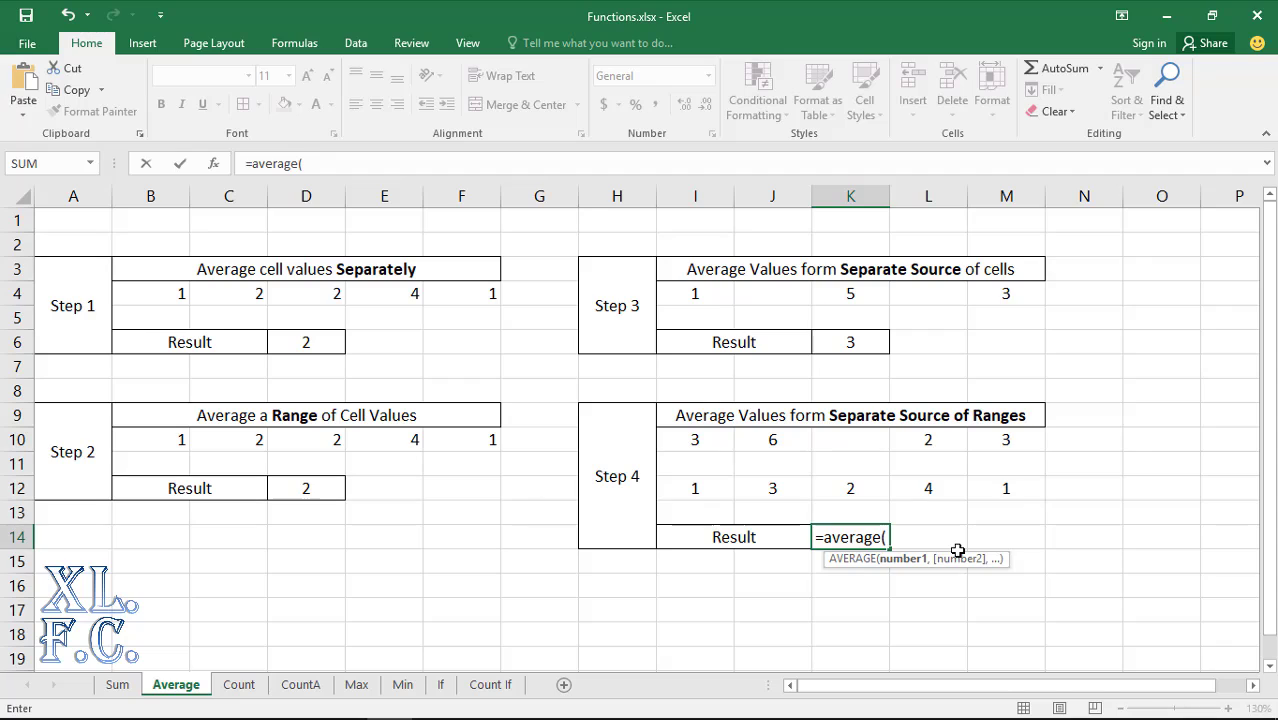
pyautogui.moveTo(922, 539)
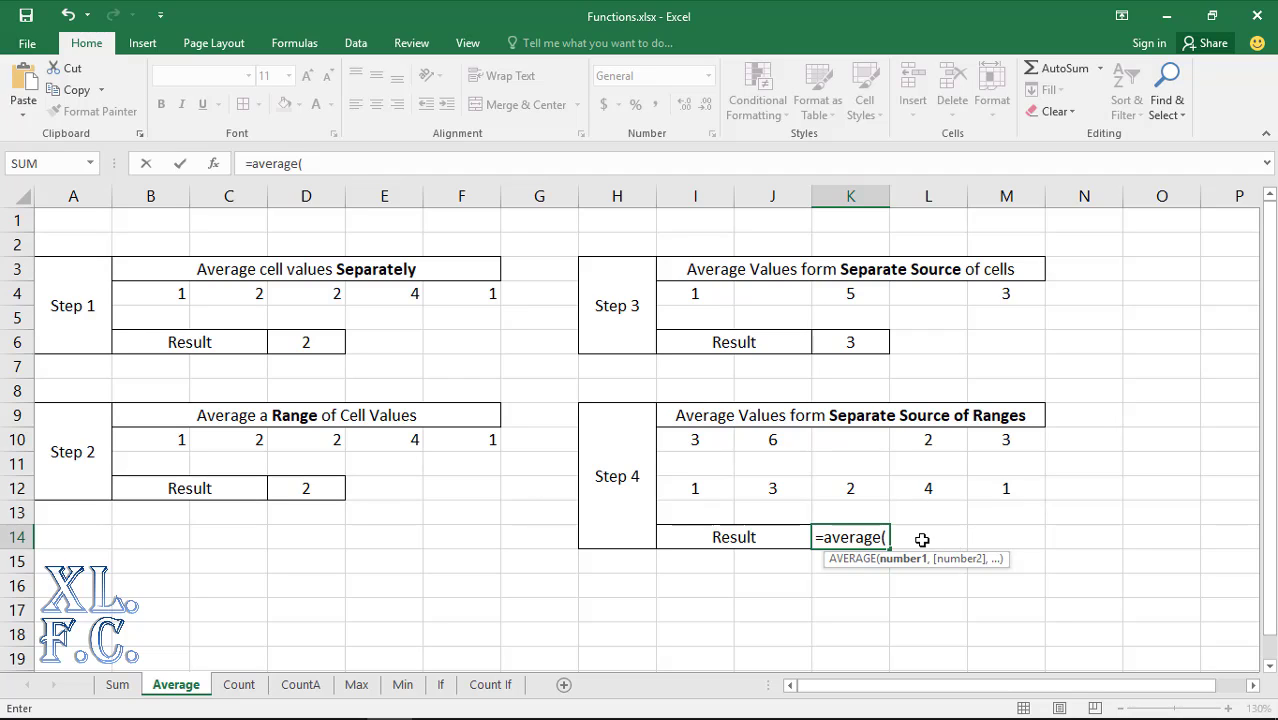
pyautogui.moveTo(741, 459)
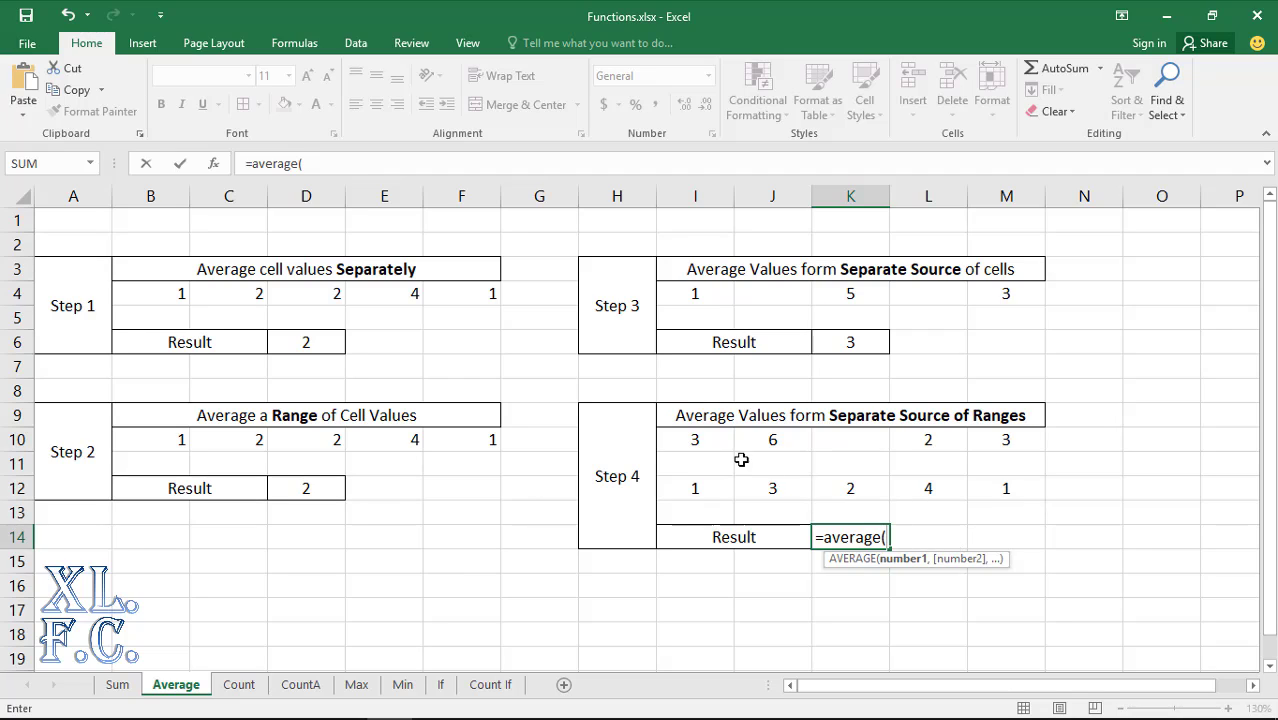
pyautogui.moveTo(695, 440); pyautogui.dragTo(772, 440)
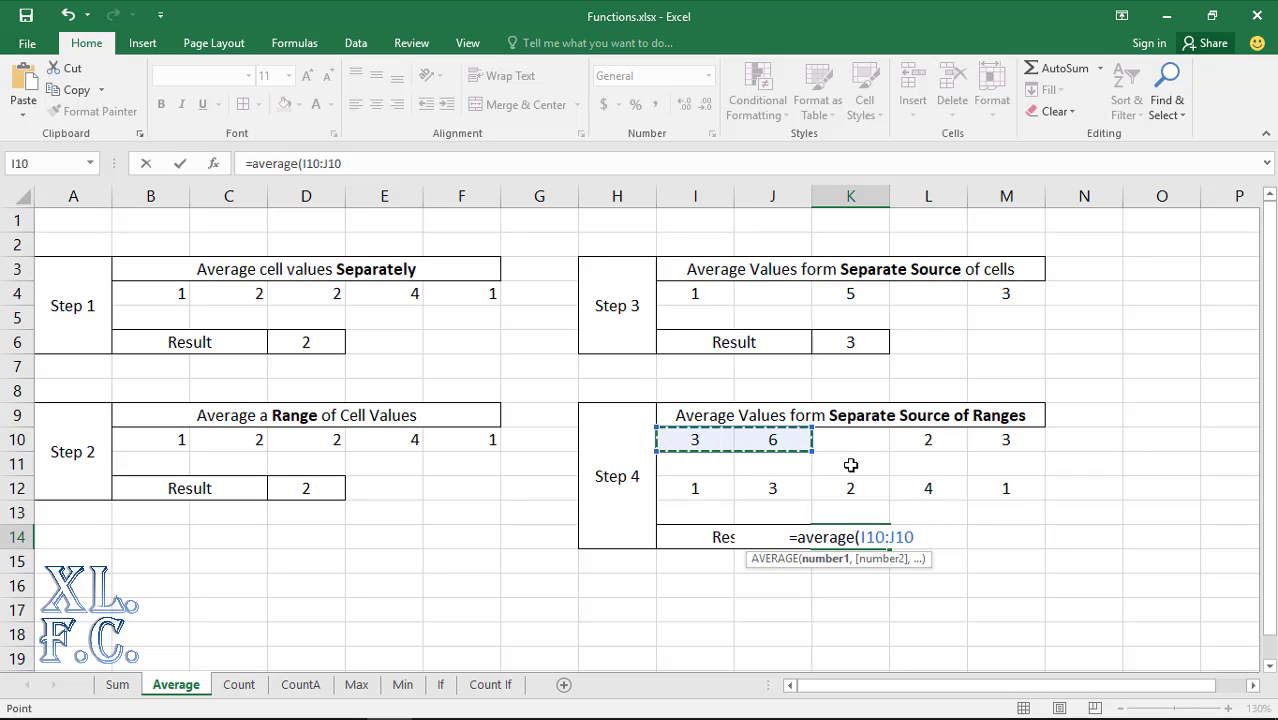
pyautogui.write(',')
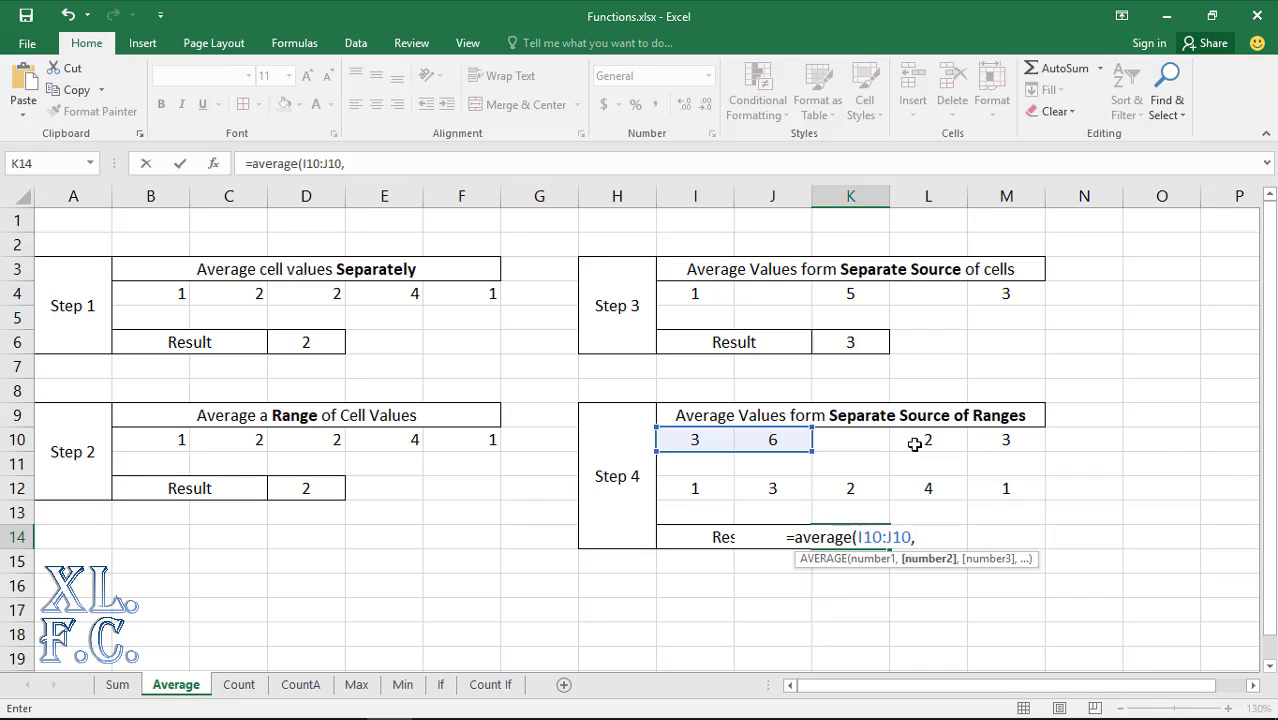
pyautogui.moveTo(928, 440); pyautogui.dragTo(1006, 440)
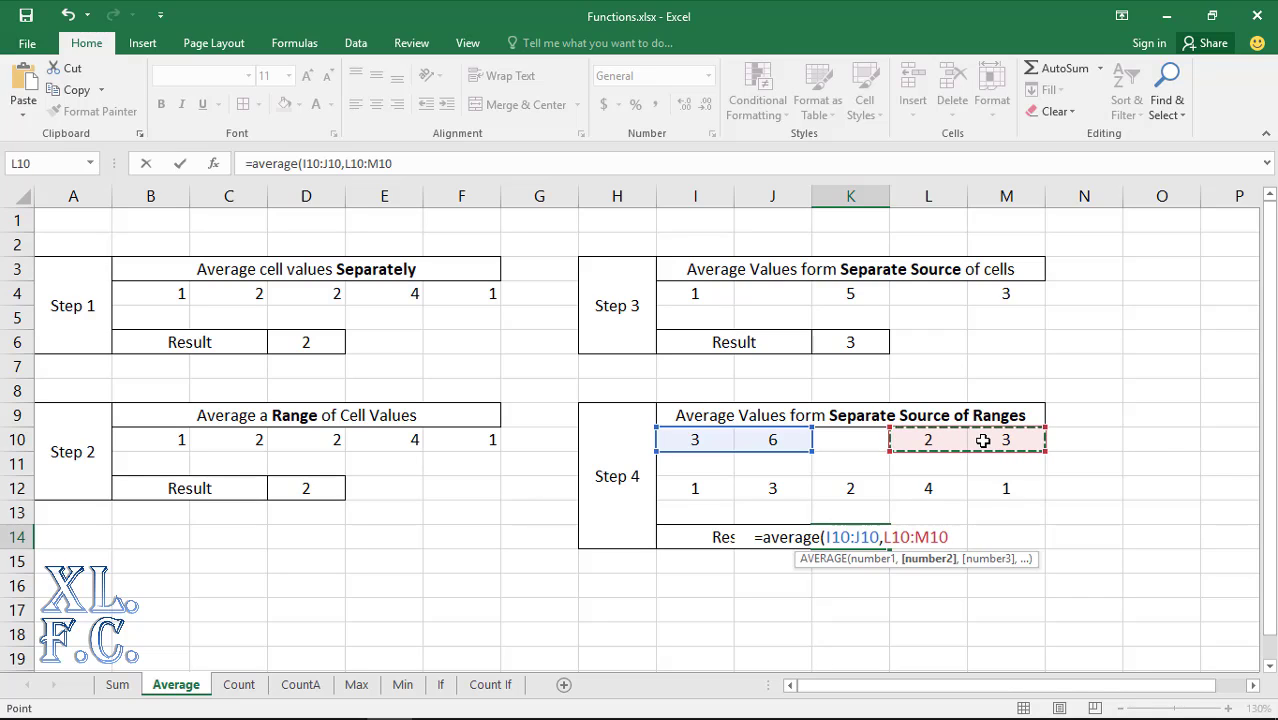
pyautogui.moveTo(1048, 473)
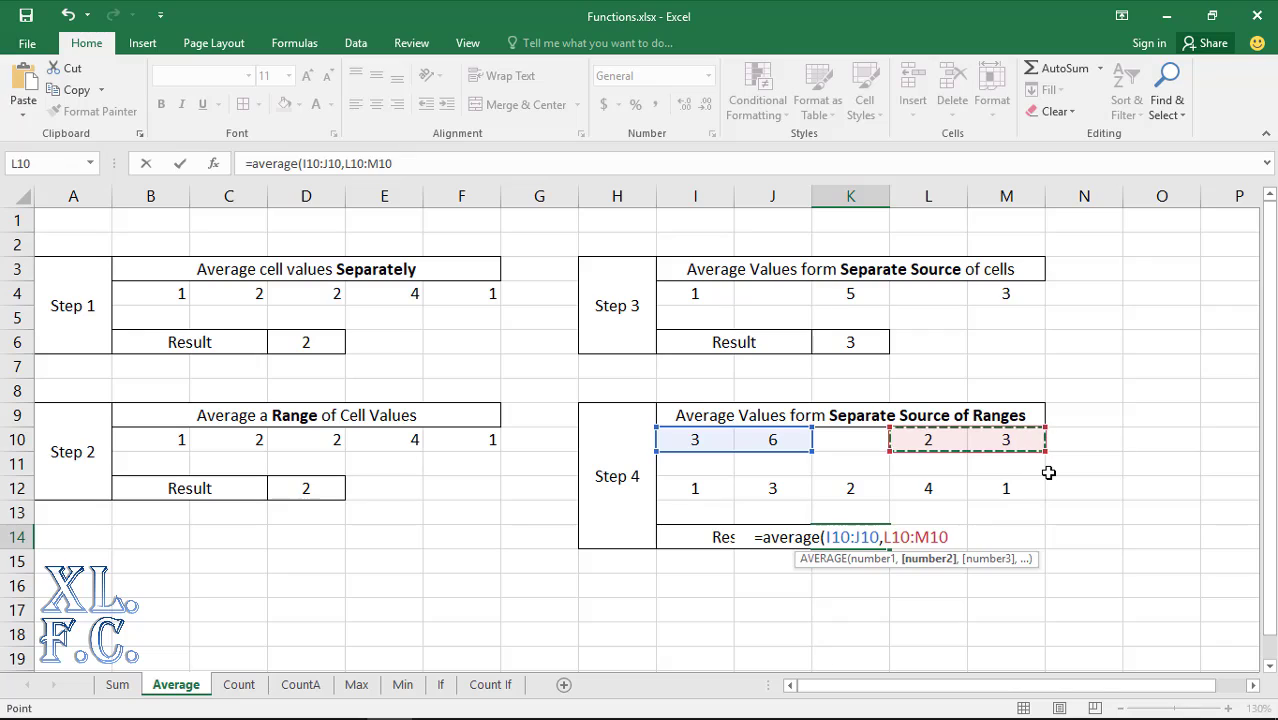
# Add range I12:M12, close the formula and confirm, giving 2.77778
pyautogui.write(',')
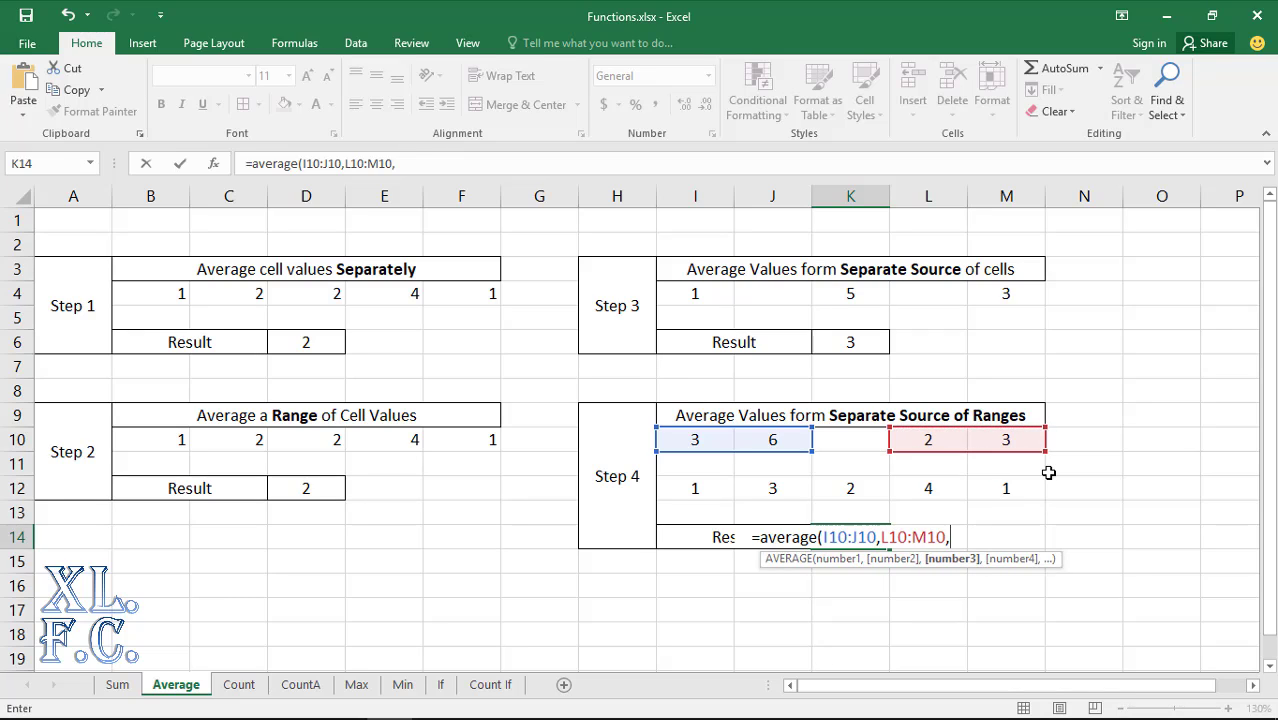
pyautogui.moveTo(695, 488)
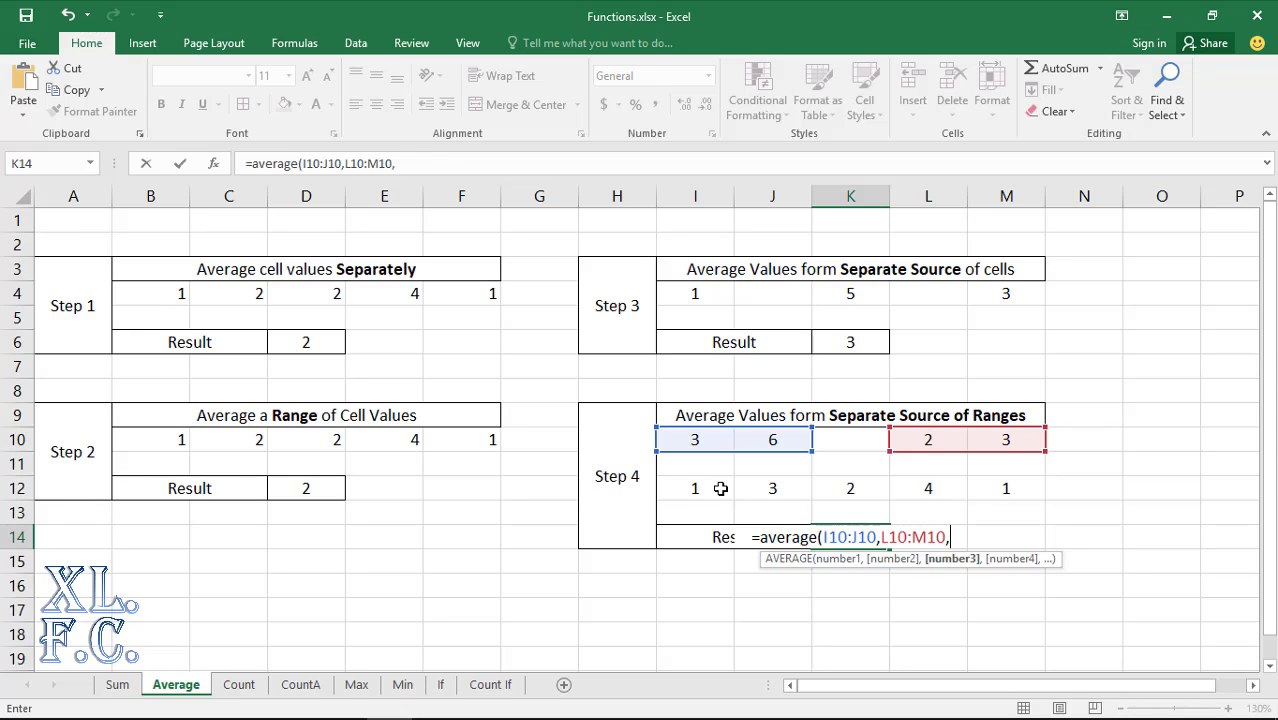
pyautogui.moveTo(695, 488); pyautogui.dragTo(928, 488)
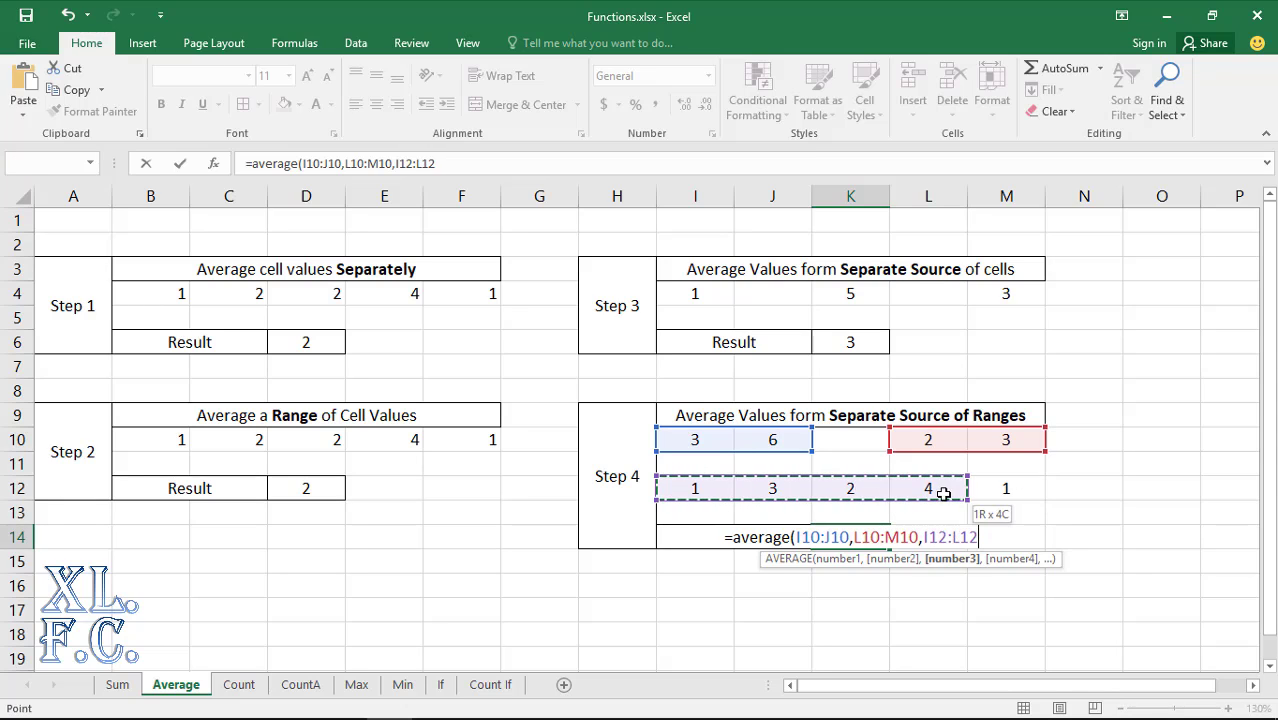
pyautogui.moveTo(928, 488); pyautogui.dragTo(1006, 488)
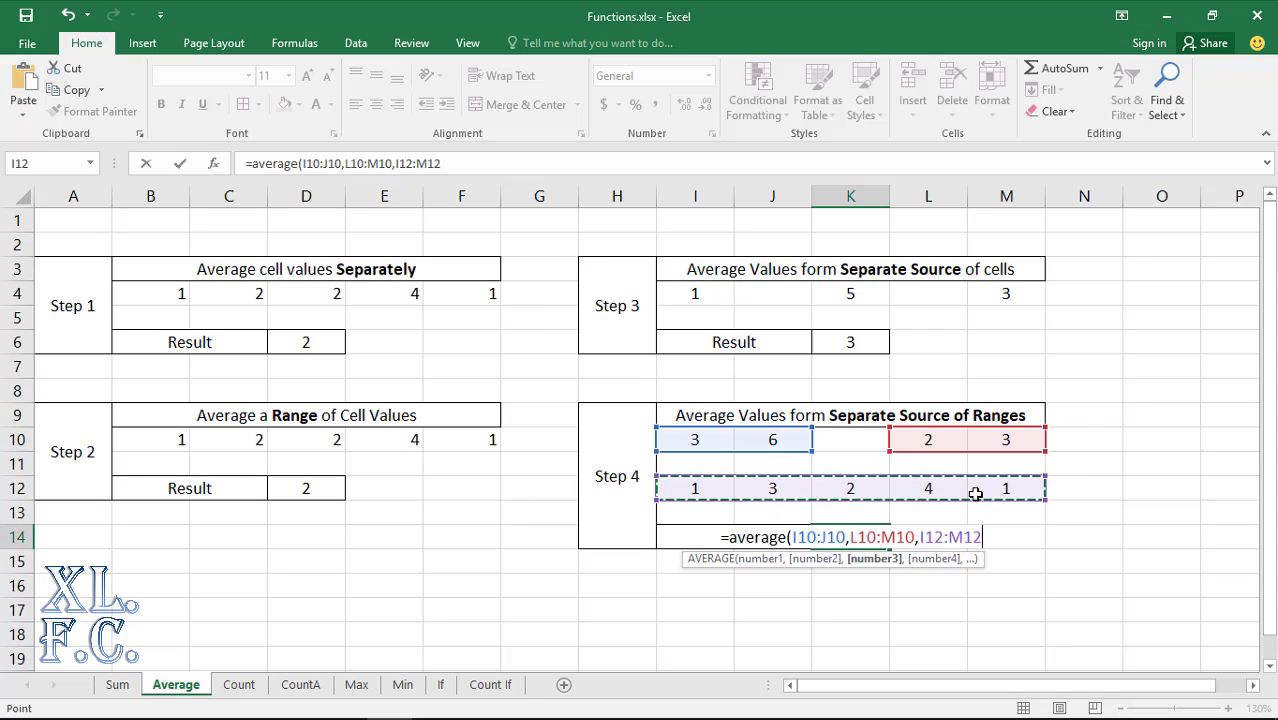
pyautogui.write(')')
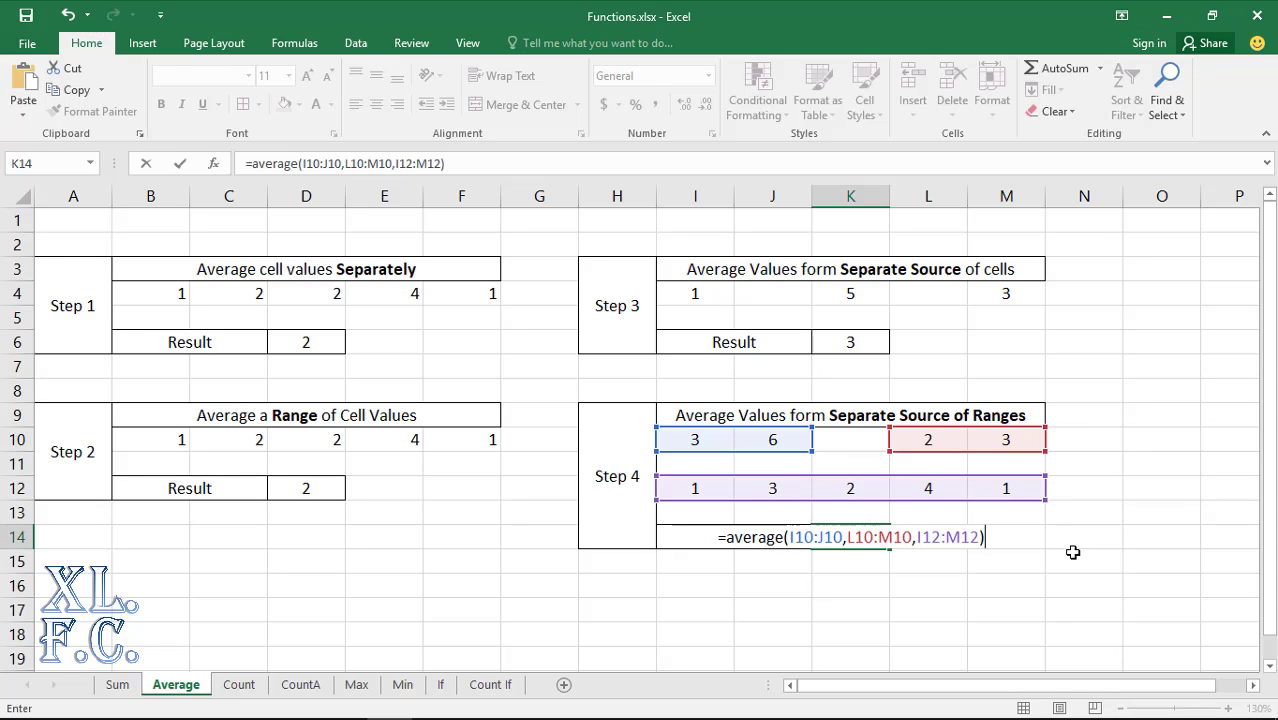
pyautogui.press('Return')
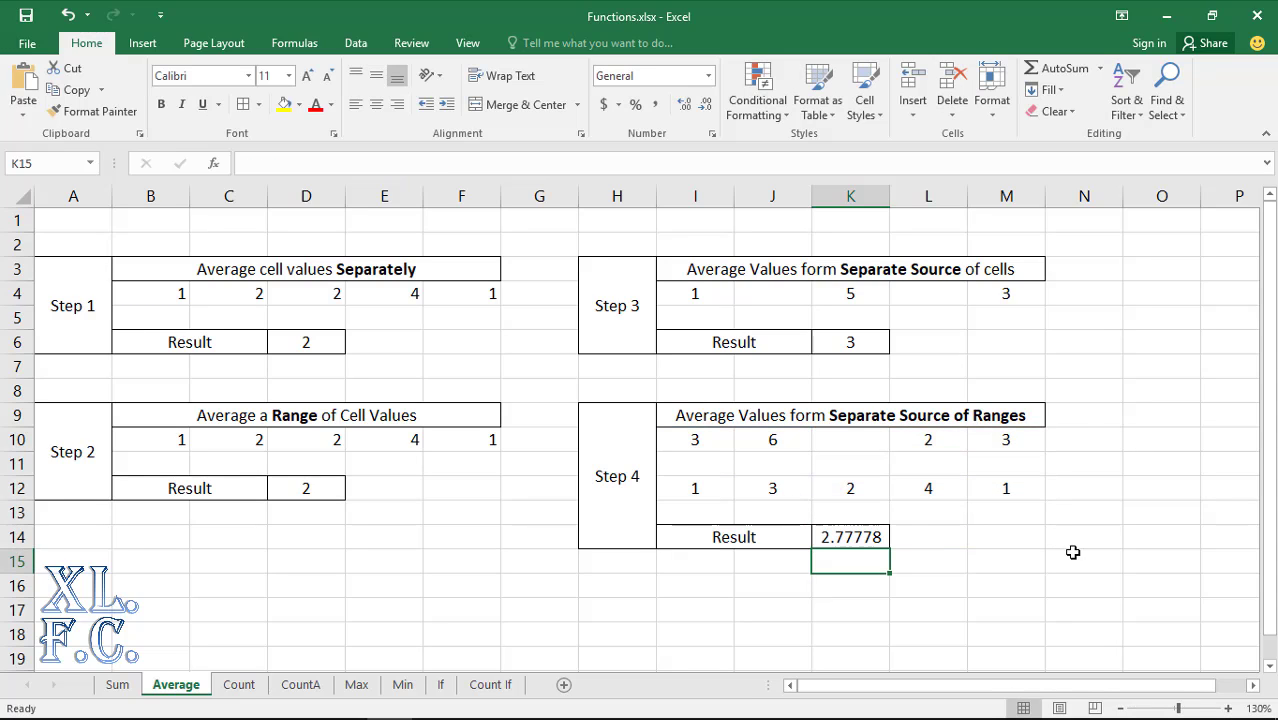